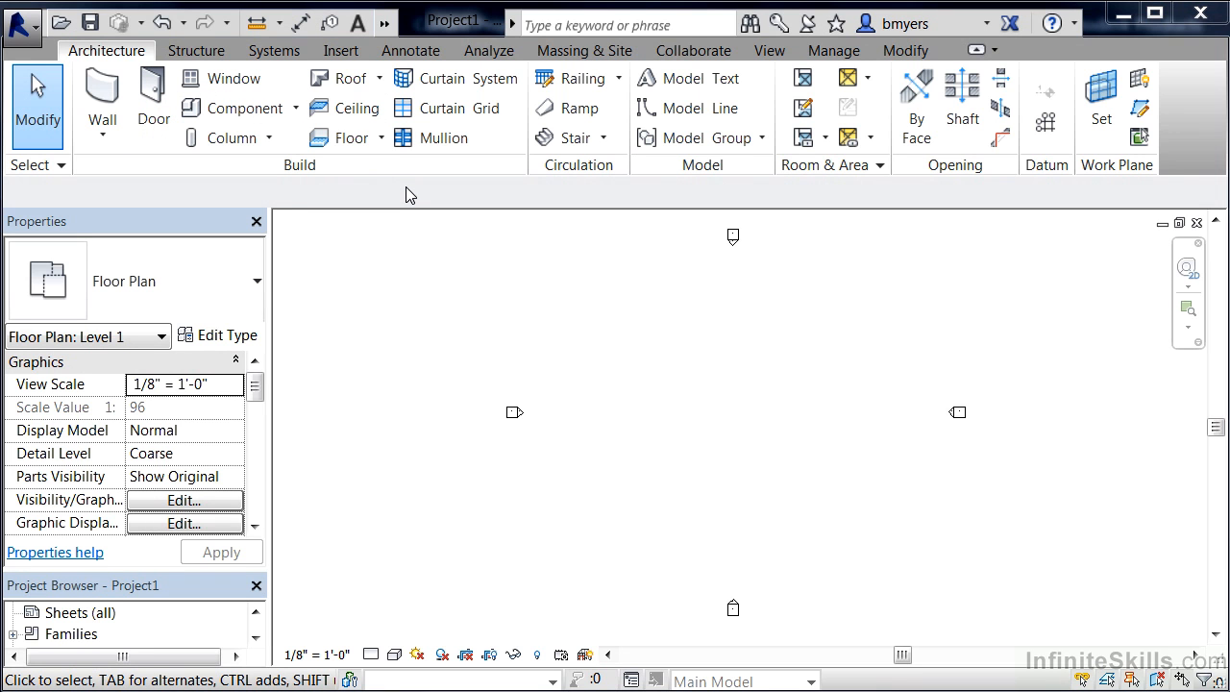
{"action": "mouse_move", "coordinate": [401, 196]}
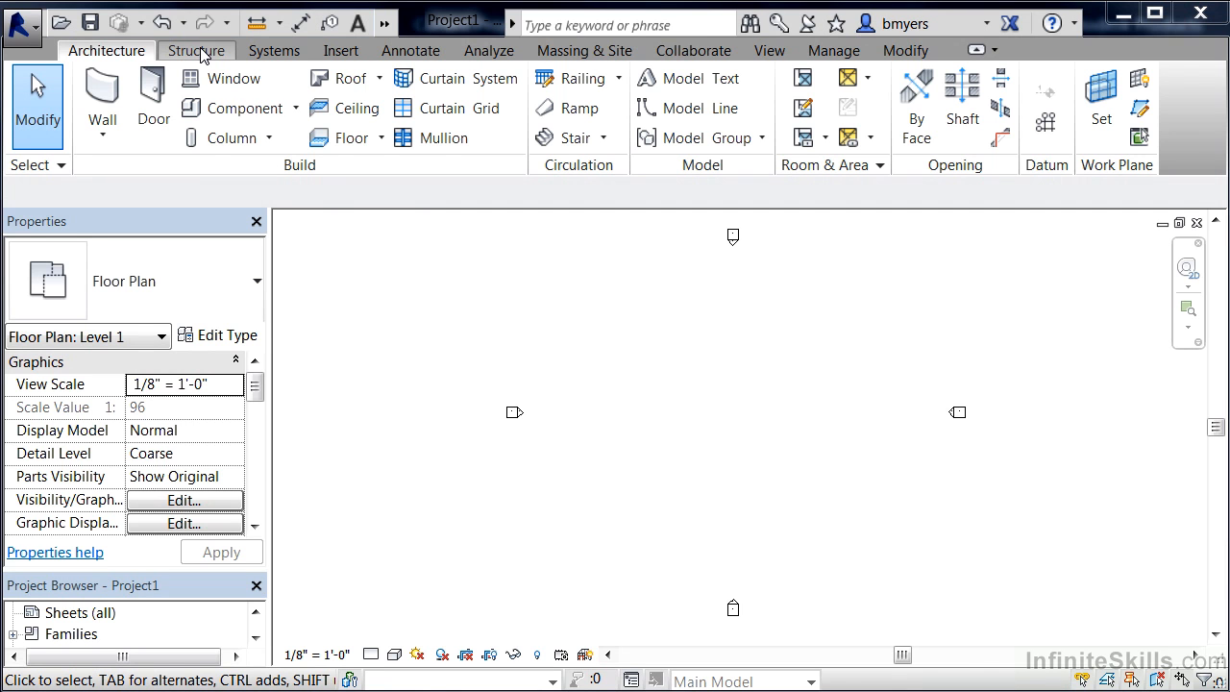
Switch from the architectural commands to the Structure tab, then to the Annotate commands
{"action": "left_click", "coordinate": [196, 50]}
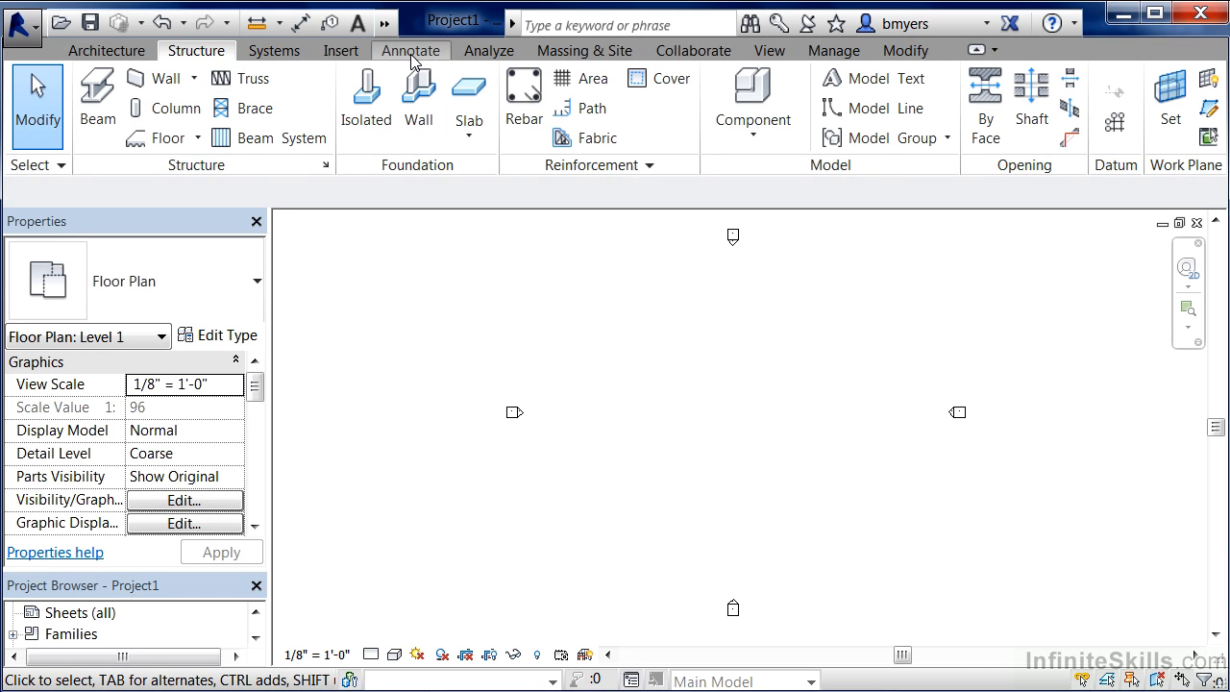
{"action": "left_click", "coordinate": [412, 50]}
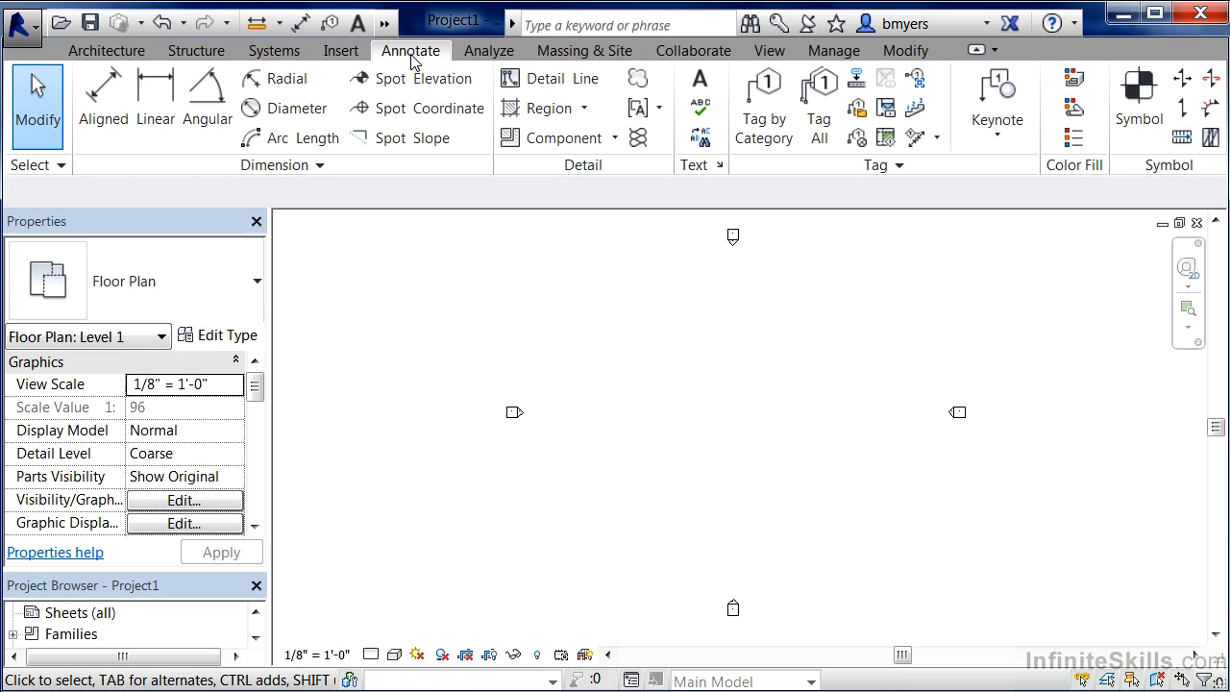
{"action": "mouse_move", "coordinate": [433, 77]}
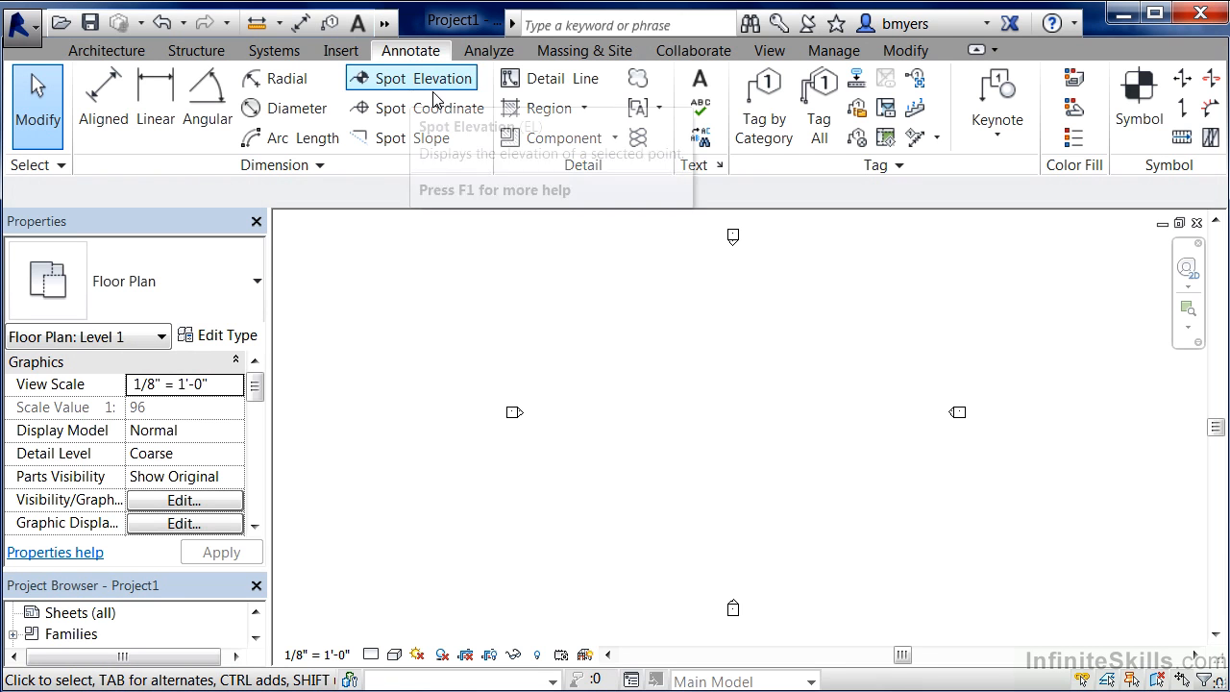
{"action": "mouse_move", "coordinate": [561, 76]}
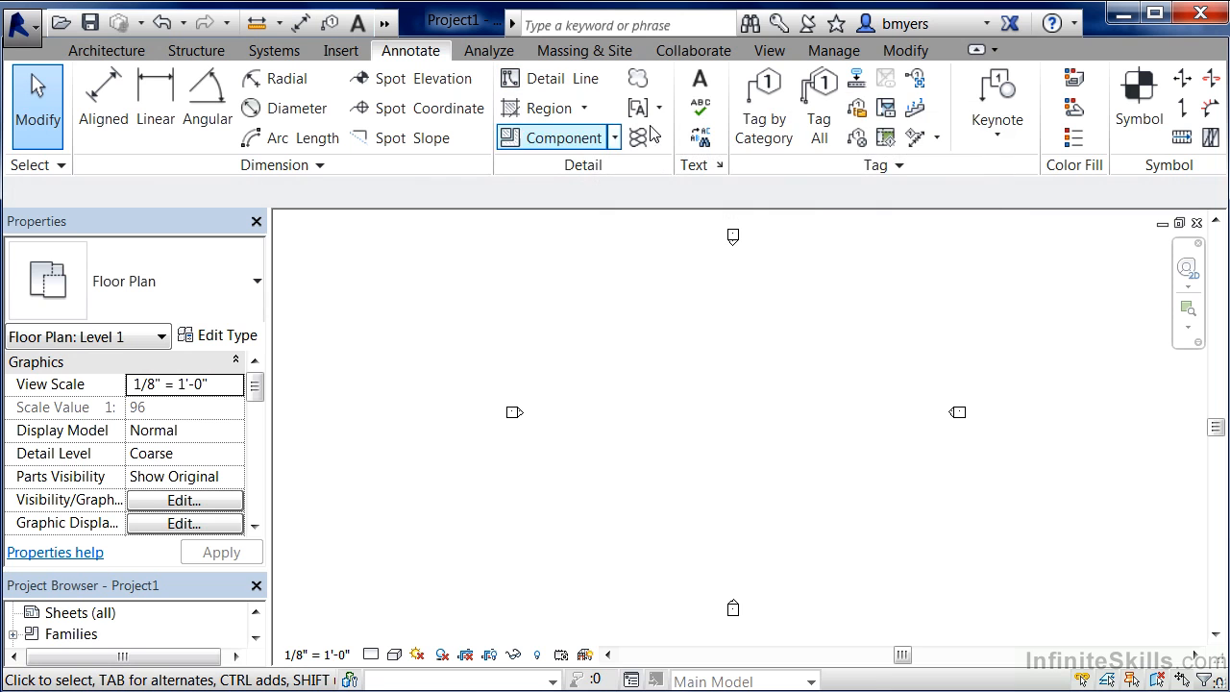
{"action": "mouse_move", "coordinate": [700, 78]}
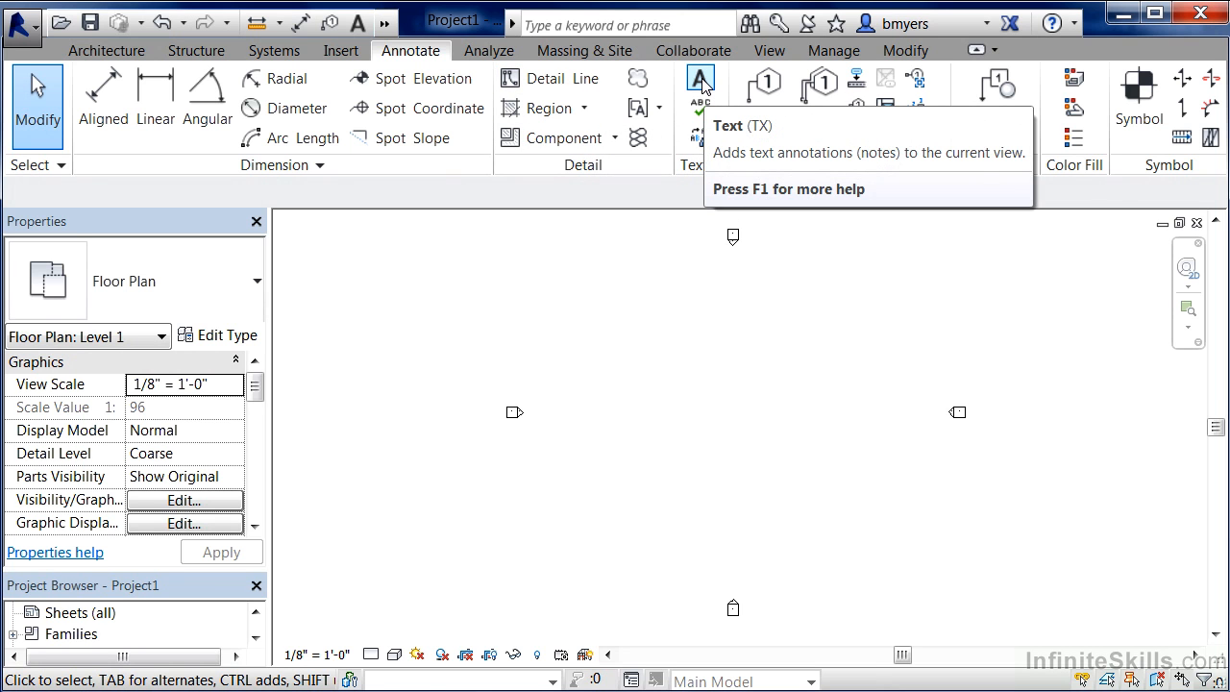
{"action": "mouse_move", "coordinate": [402, 196]}
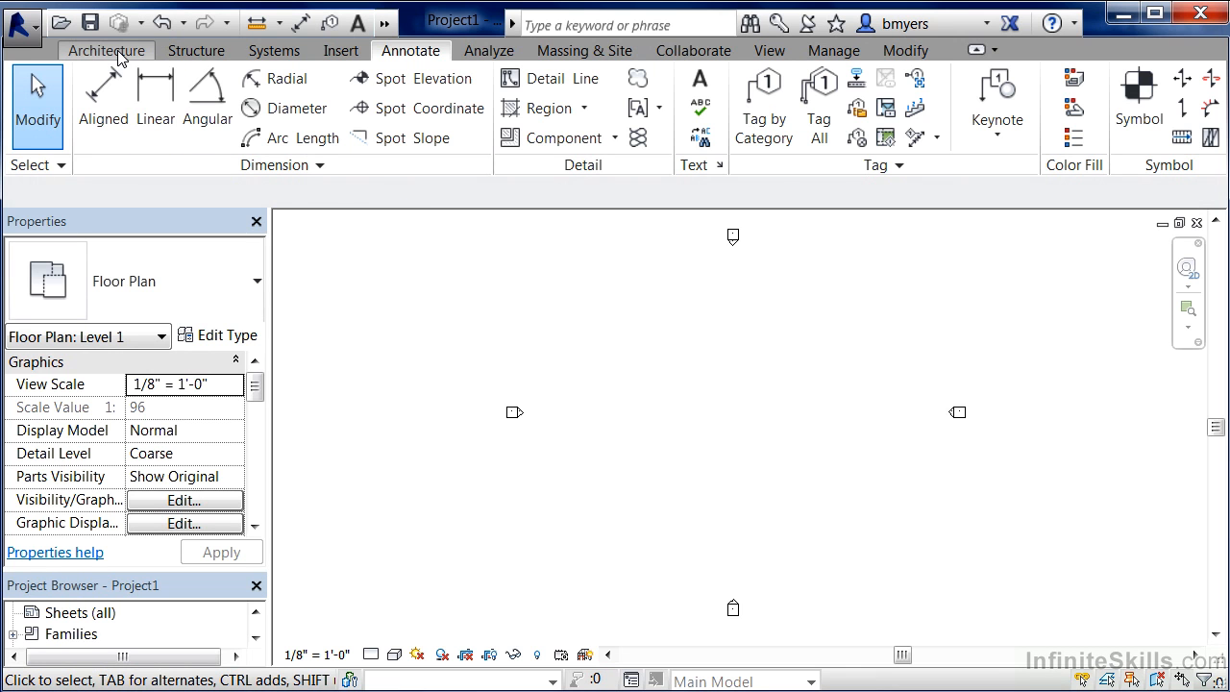
Return to the Architecture commands for walls, doors, windows and roofs
{"action": "left_click", "coordinate": [106, 50]}
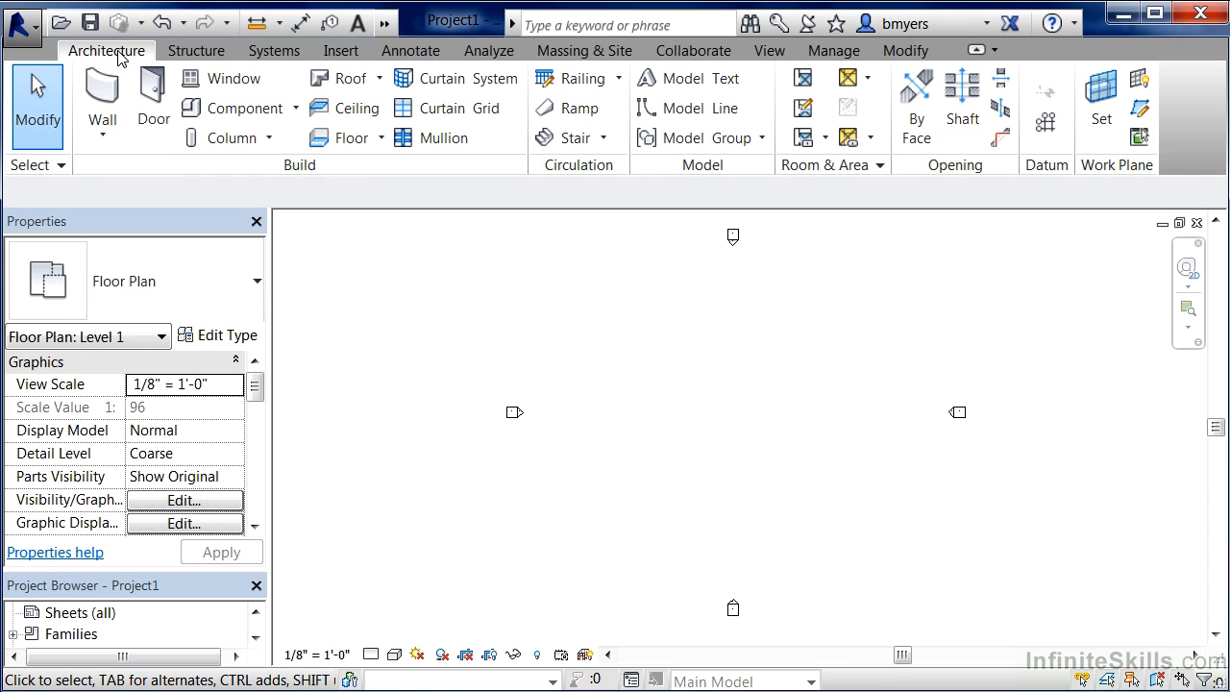
{"action": "mouse_move", "coordinate": [150, 181]}
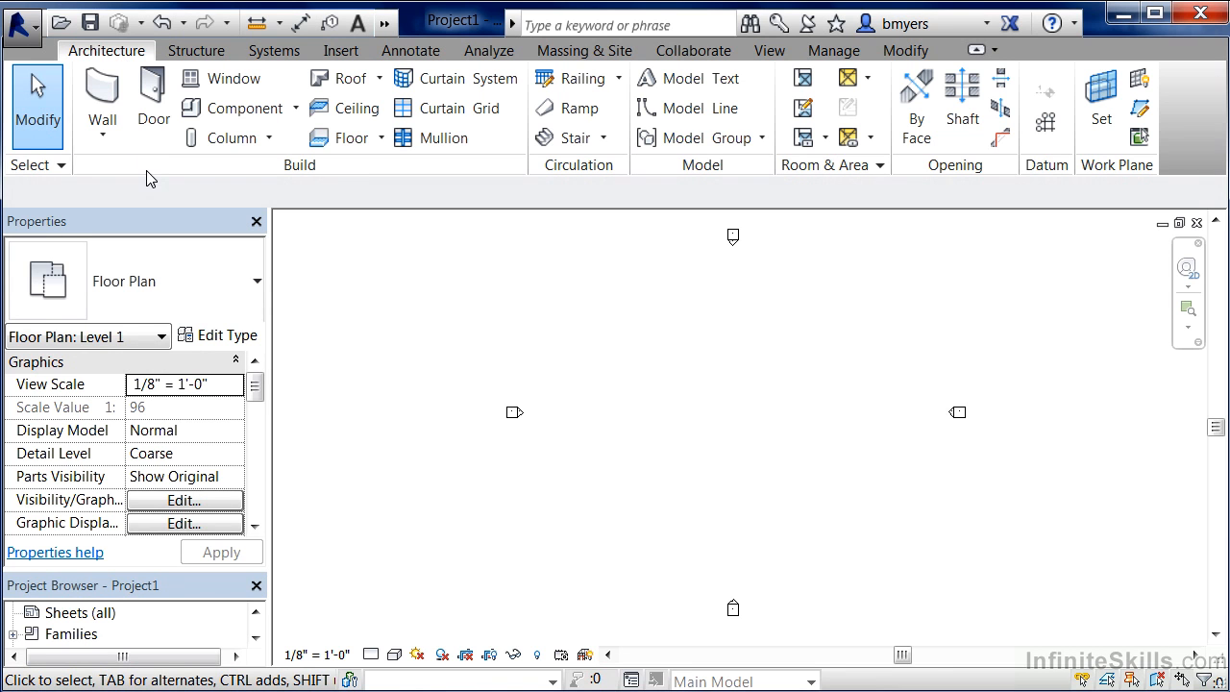
{"action": "mouse_move", "coordinate": [233, 182]}
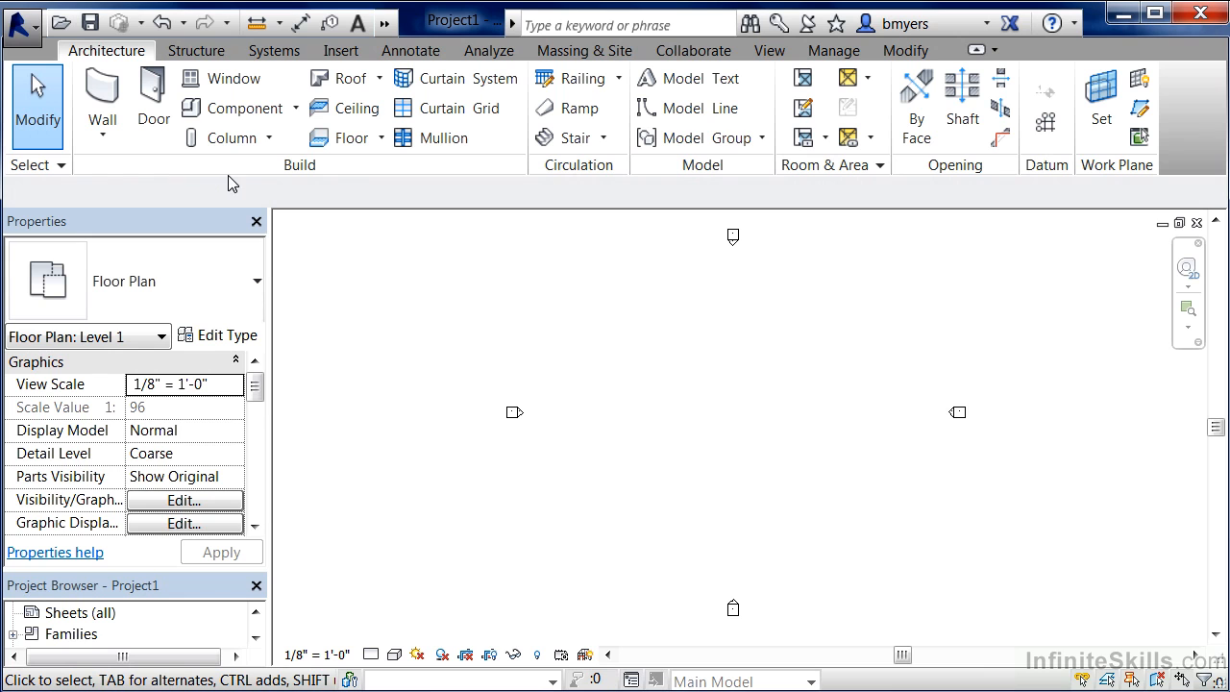
{"action": "mouse_move", "coordinate": [243, 177]}
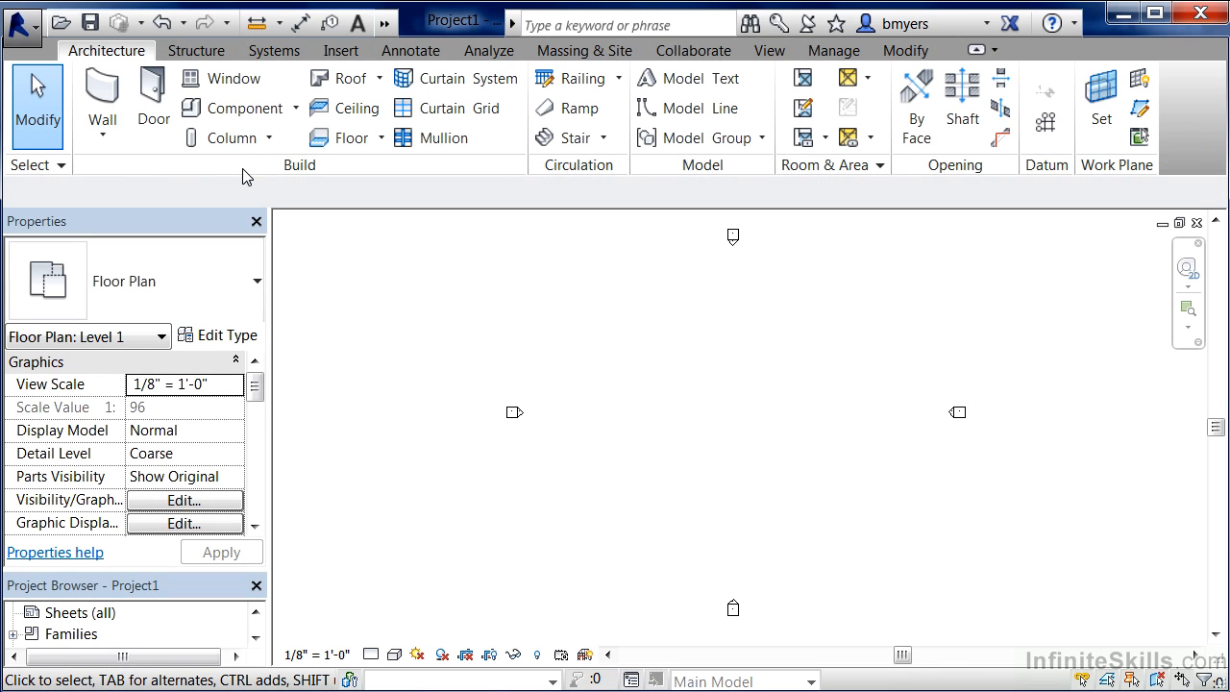
{"action": "mouse_move", "coordinate": [439, 181]}
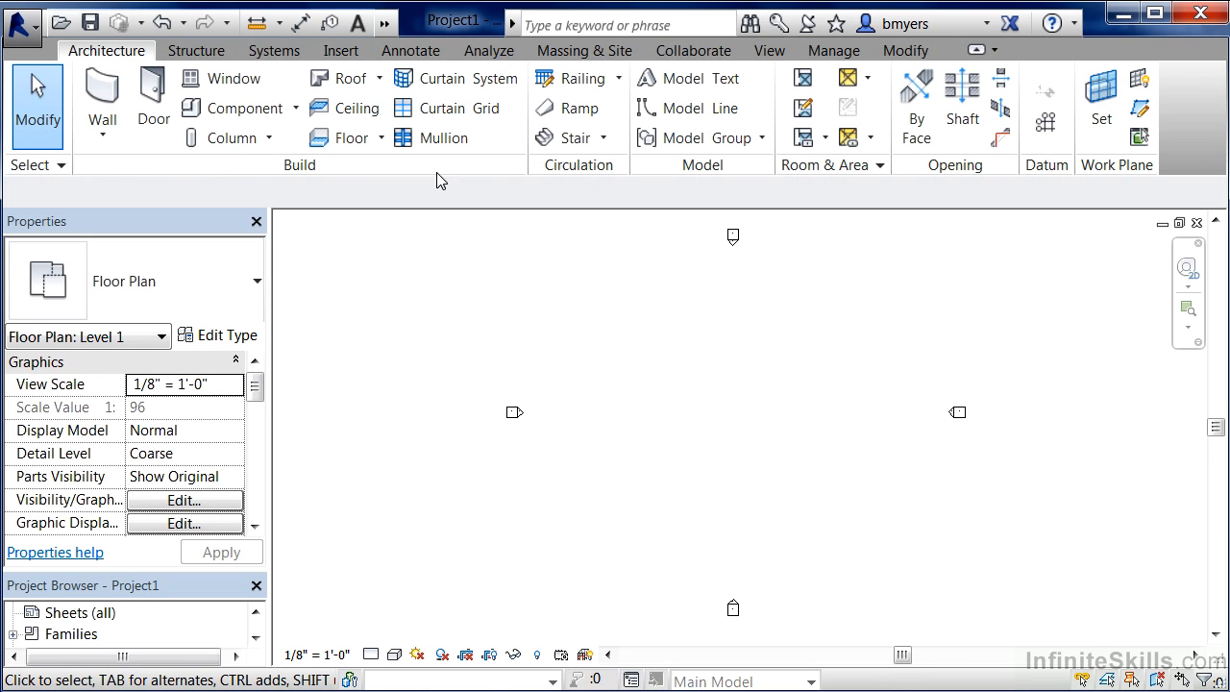
{"action": "mouse_move", "coordinate": [690, 167]}
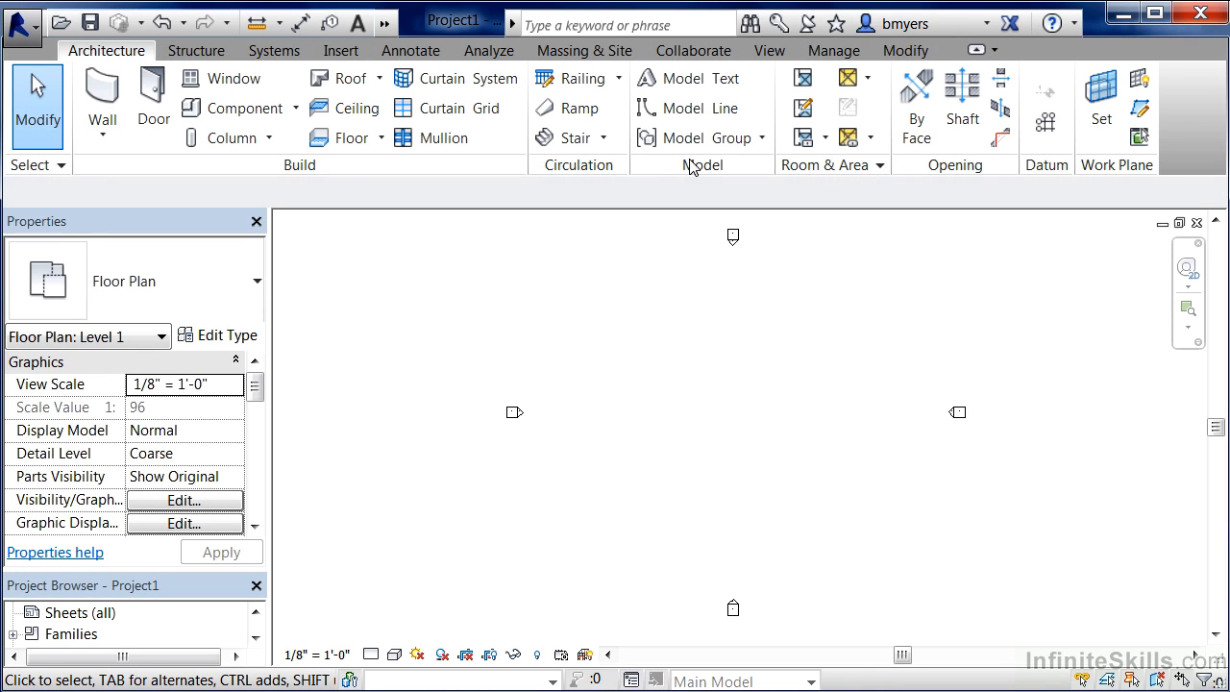
{"action": "mouse_move", "coordinate": [696, 169]}
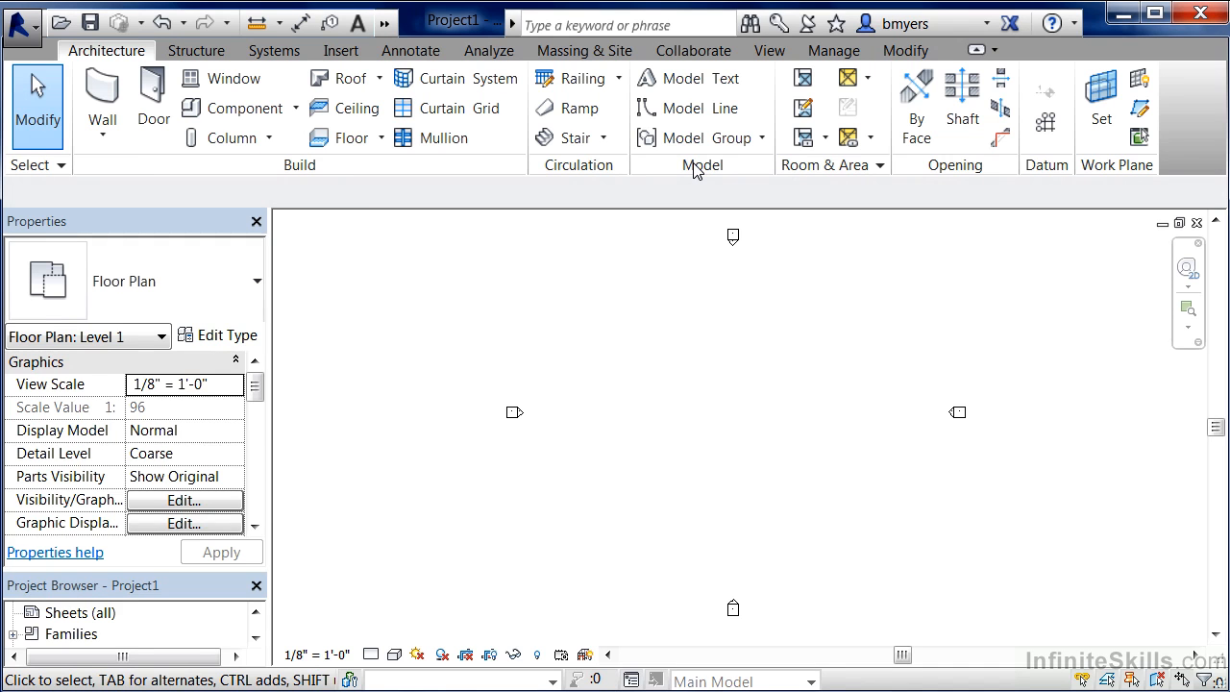
{"action": "mouse_move", "coordinate": [399, 177]}
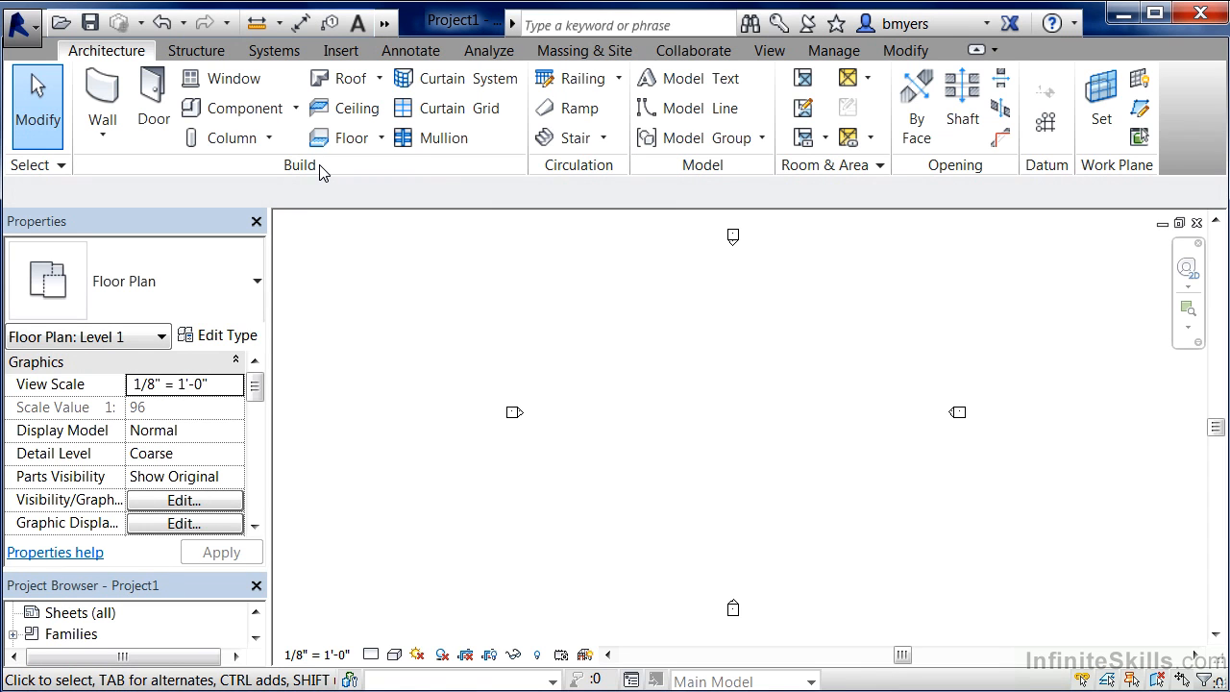
{"action": "mouse_move", "coordinate": [346, 179]}
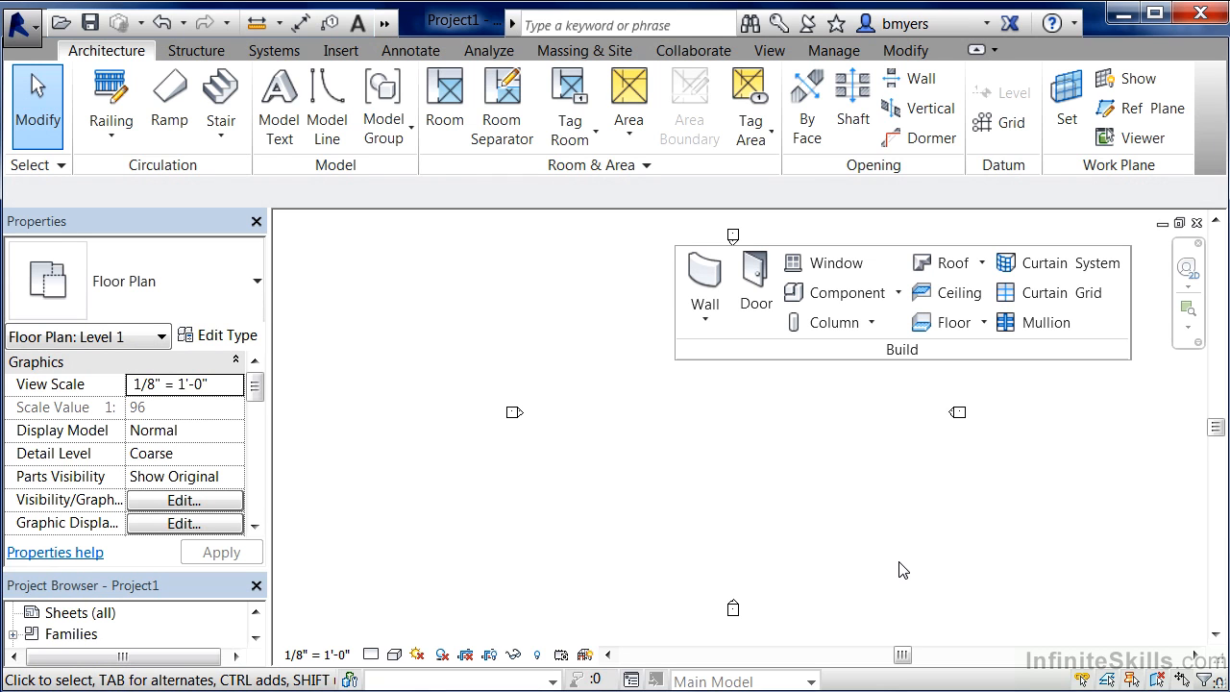
{"action": "mouse_move", "coordinate": [1150, 523]}
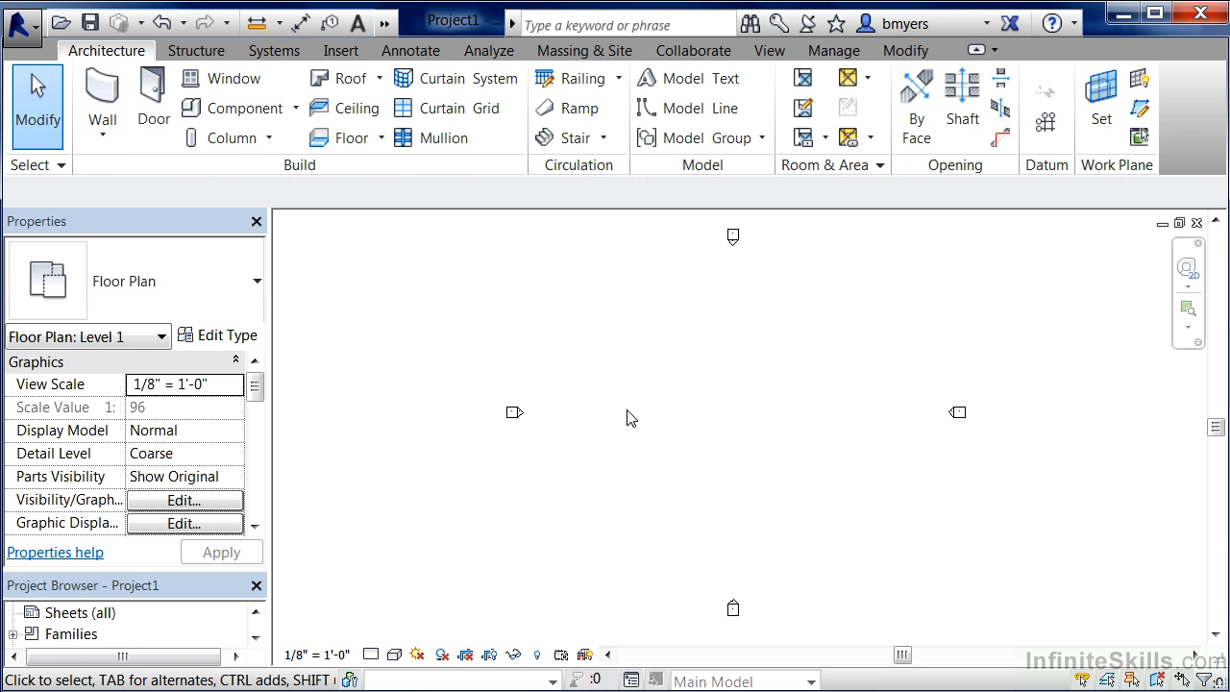
{"action": "mouse_move", "coordinate": [646, 396]}
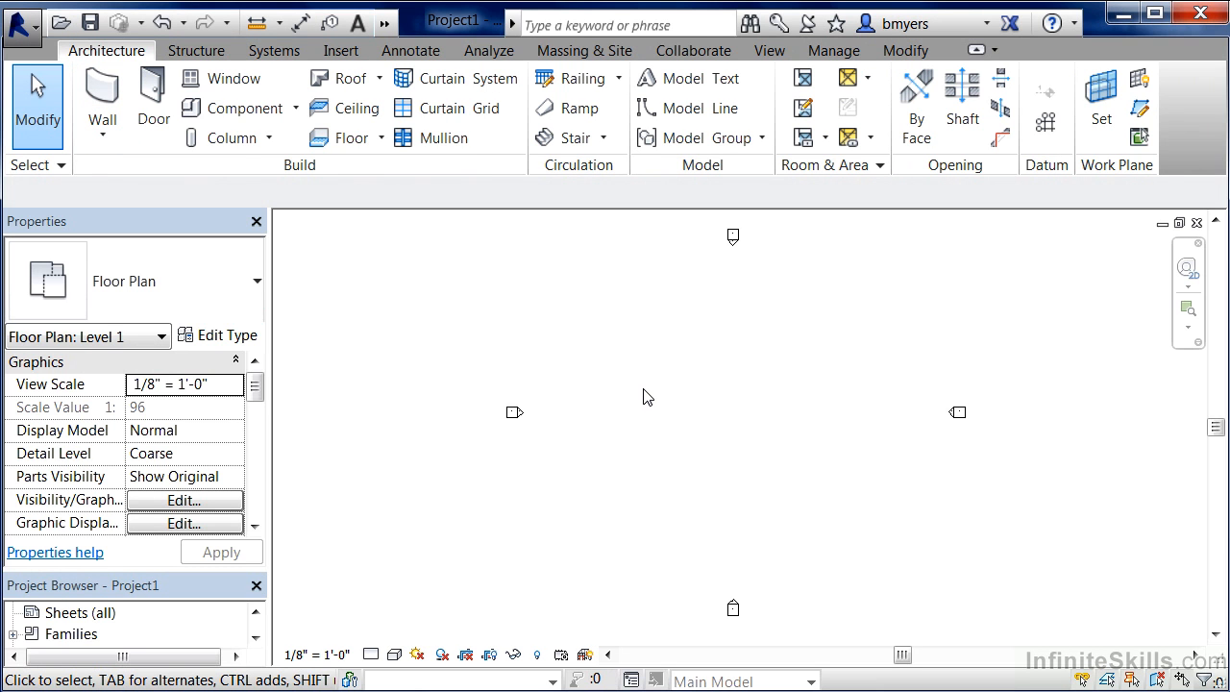
{"action": "mouse_move", "coordinate": [596, 398]}
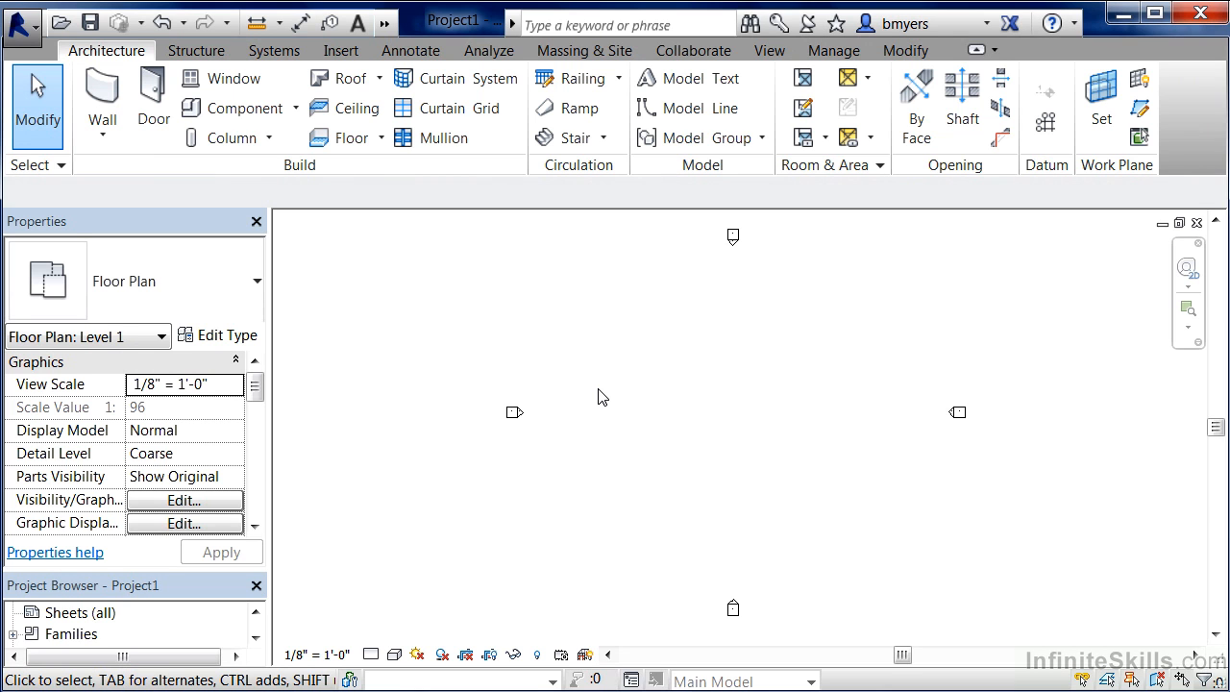
{"action": "mouse_move", "coordinate": [435, 369]}
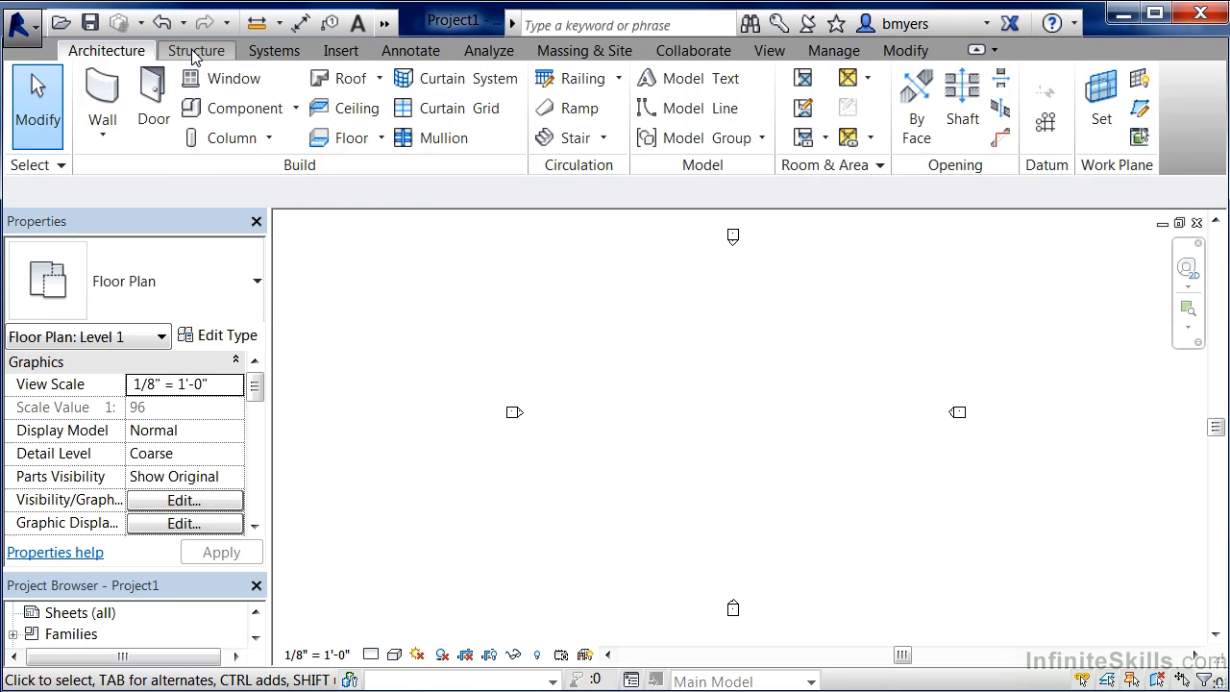
{"action": "left_click", "coordinate": [196, 50]}
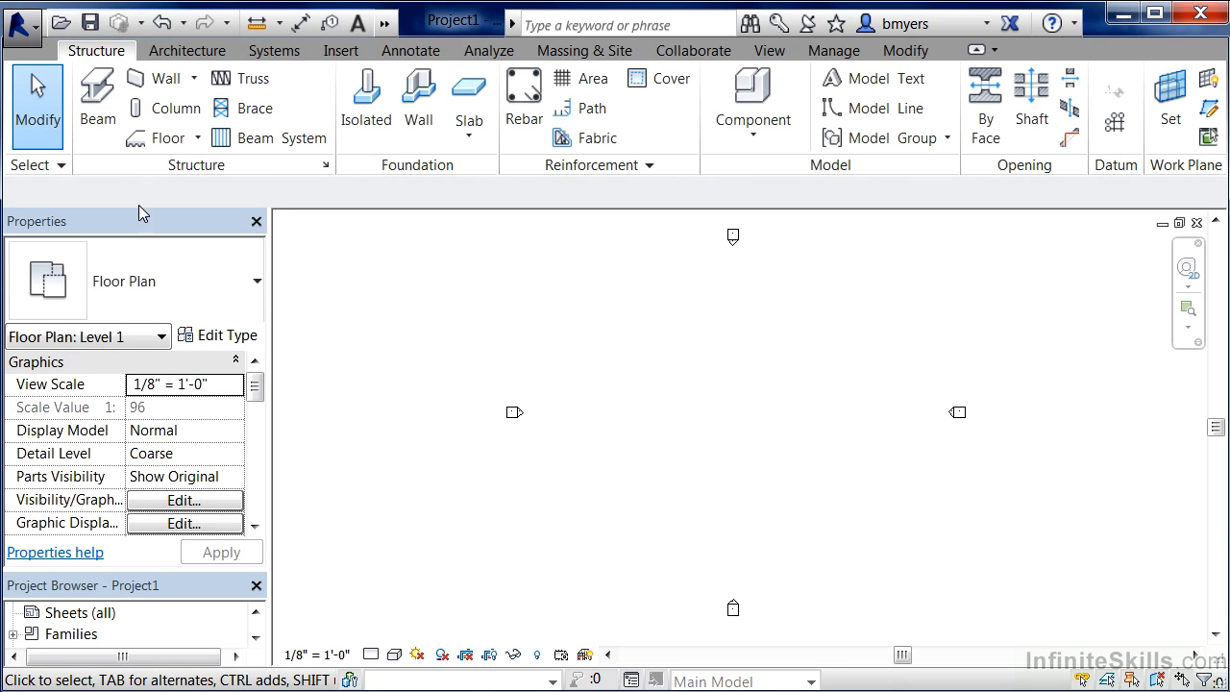
{"action": "mouse_move", "coordinate": [415, 259]}
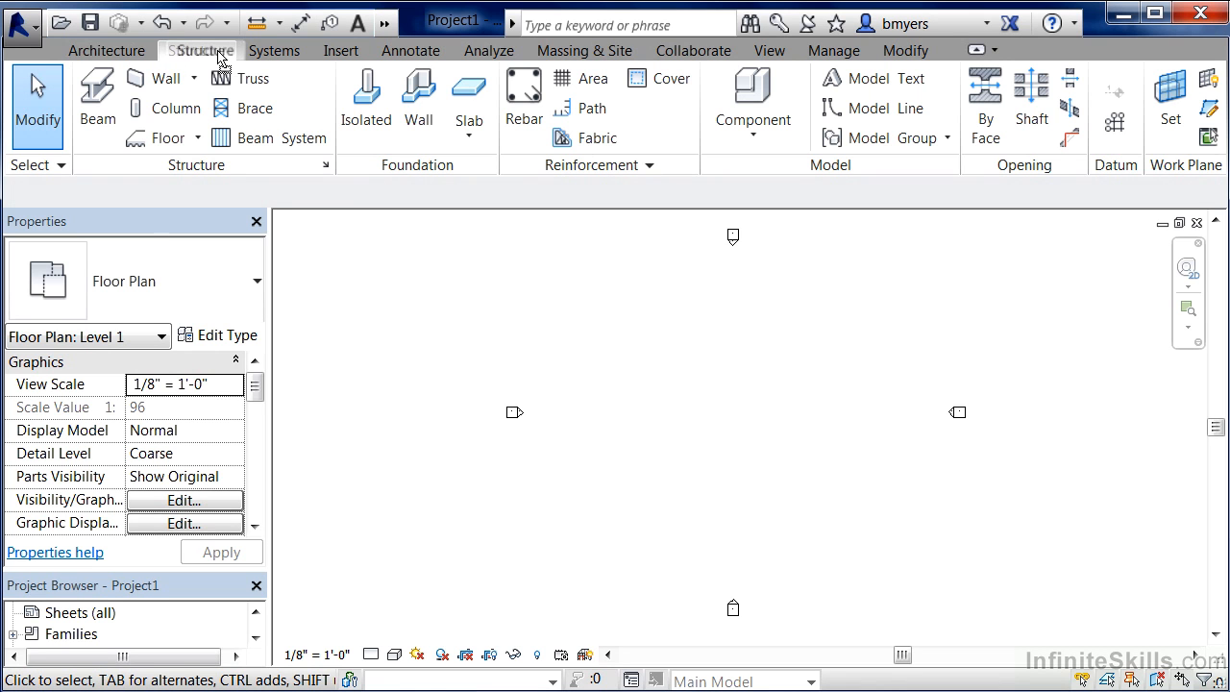
{"action": "mouse_move", "coordinate": [471, 423]}
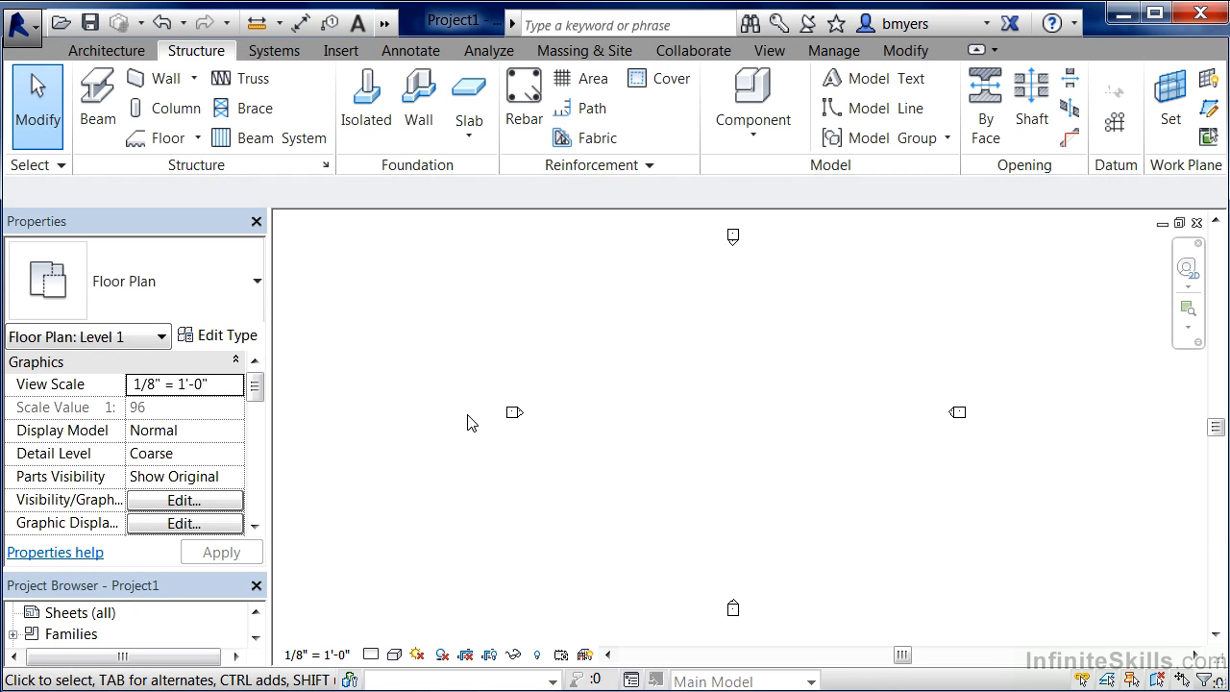
{"action": "mouse_move", "coordinate": [481, 413]}
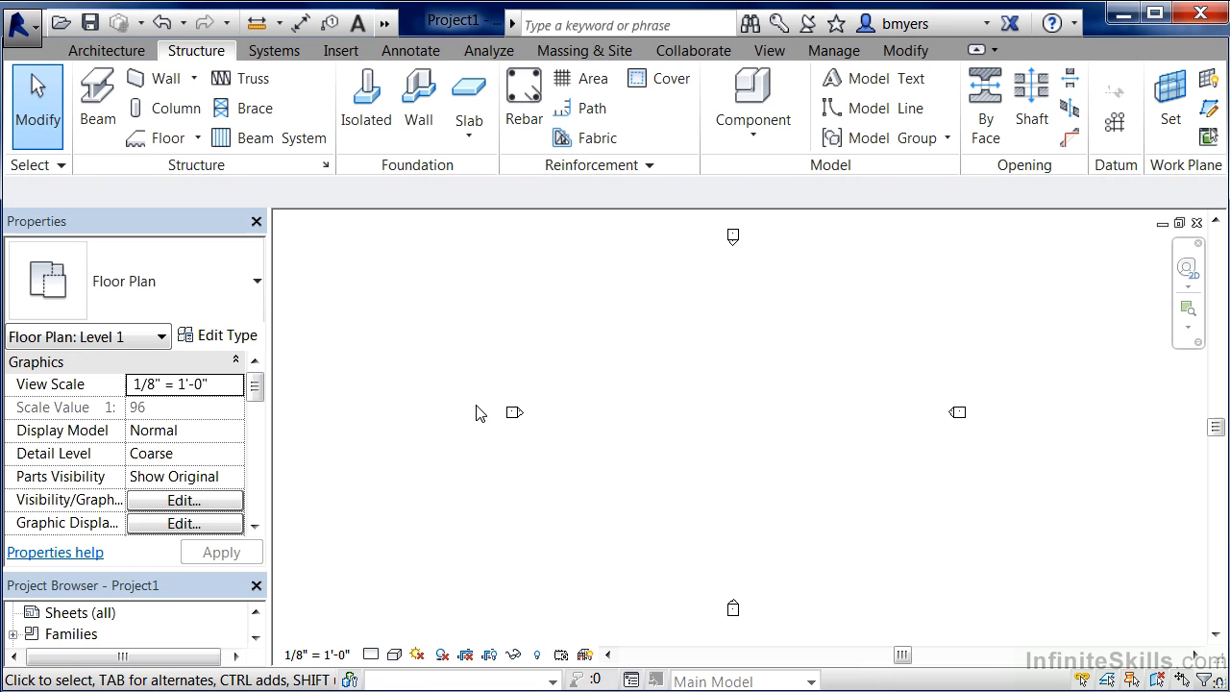
{"action": "mouse_move", "coordinate": [211, 190]}
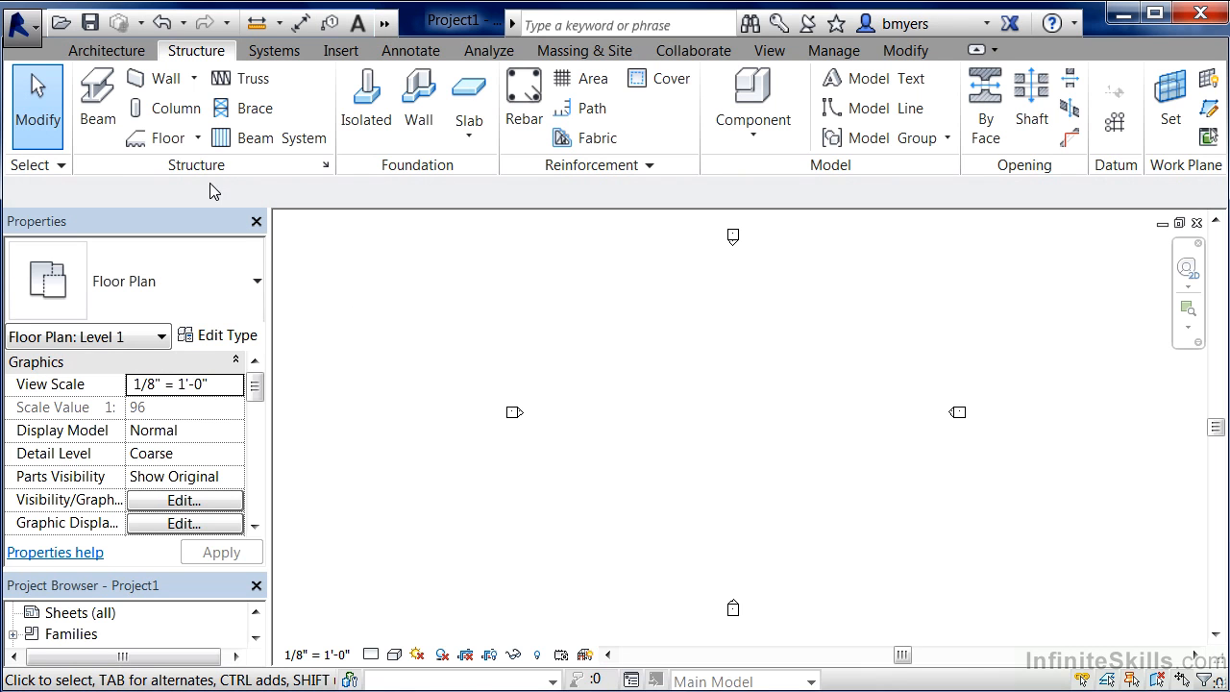
{"action": "mouse_move", "coordinate": [106, 50]}
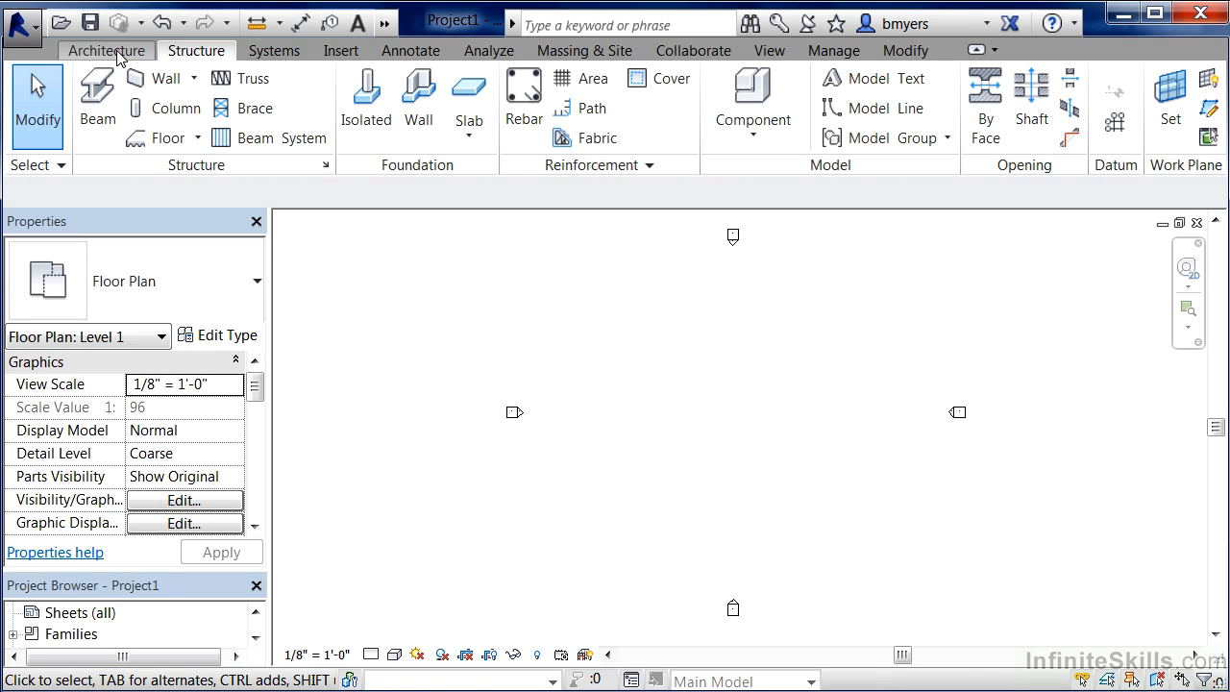
{"action": "mouse_move", "coordinate": [96, 96]}
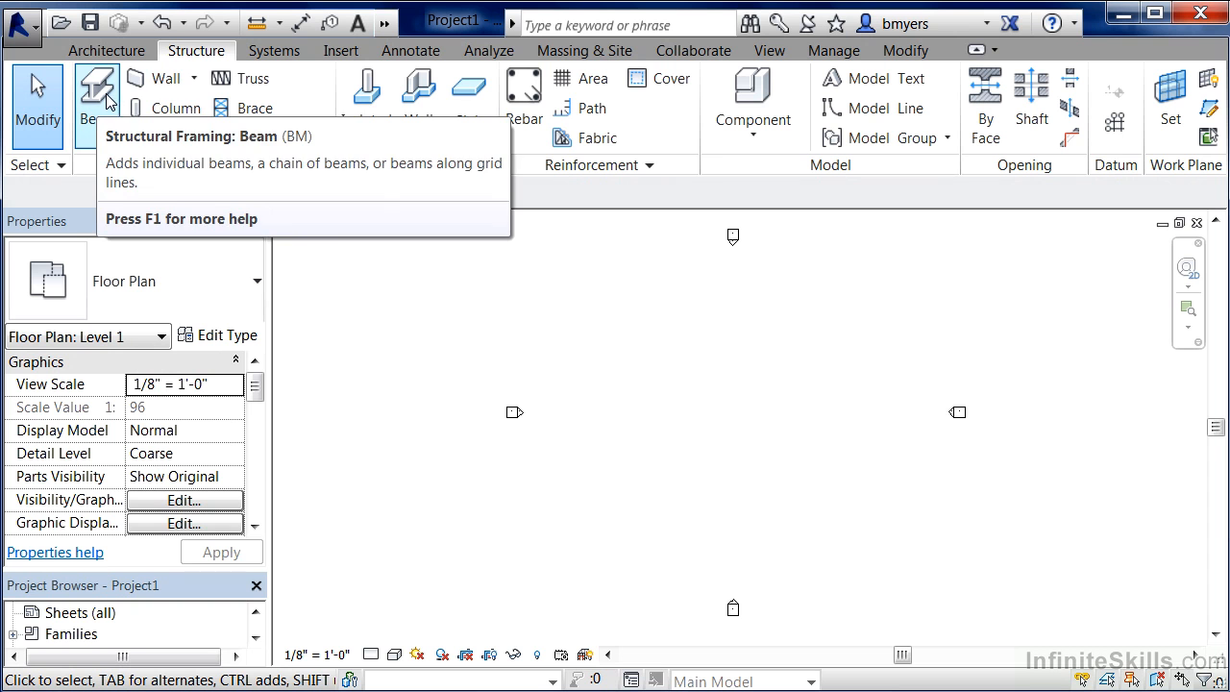
{"action": "mouse_move", "coordinate": [164, 107]}
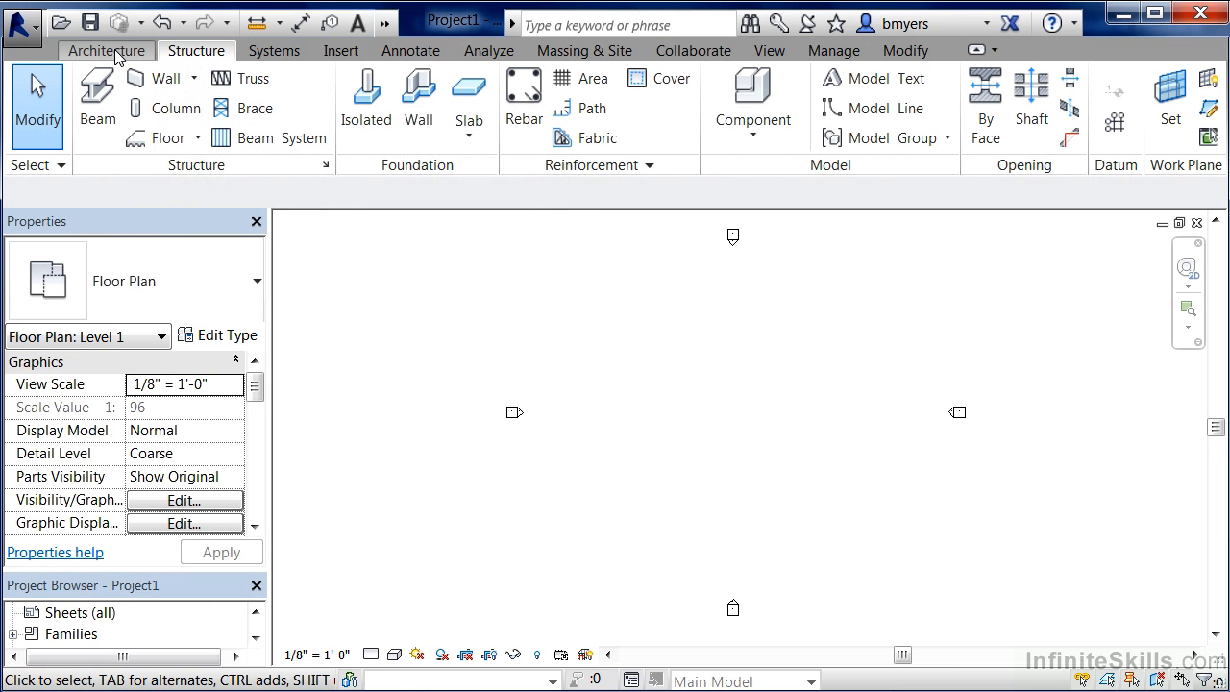
Bring the Architecture tools back in place of the structural ones
{"action": "left_click", "coordinate": [105, 50]}
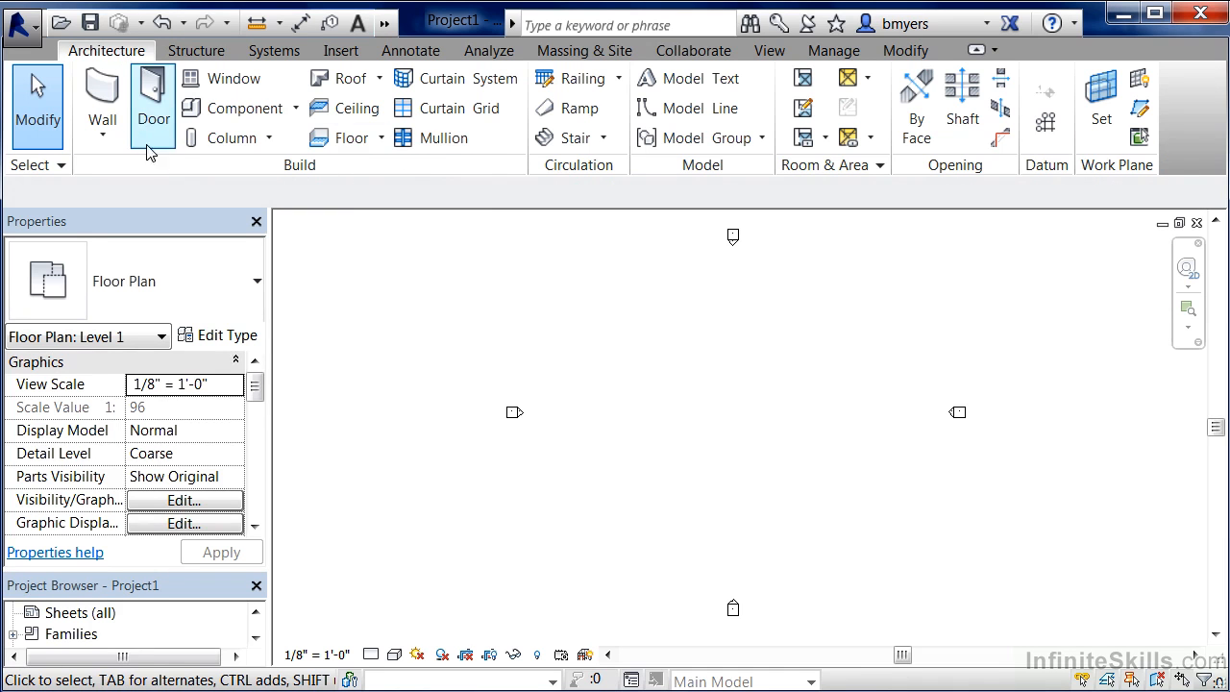
{"action": "mouse_move", "coordinate": [154, 105]}
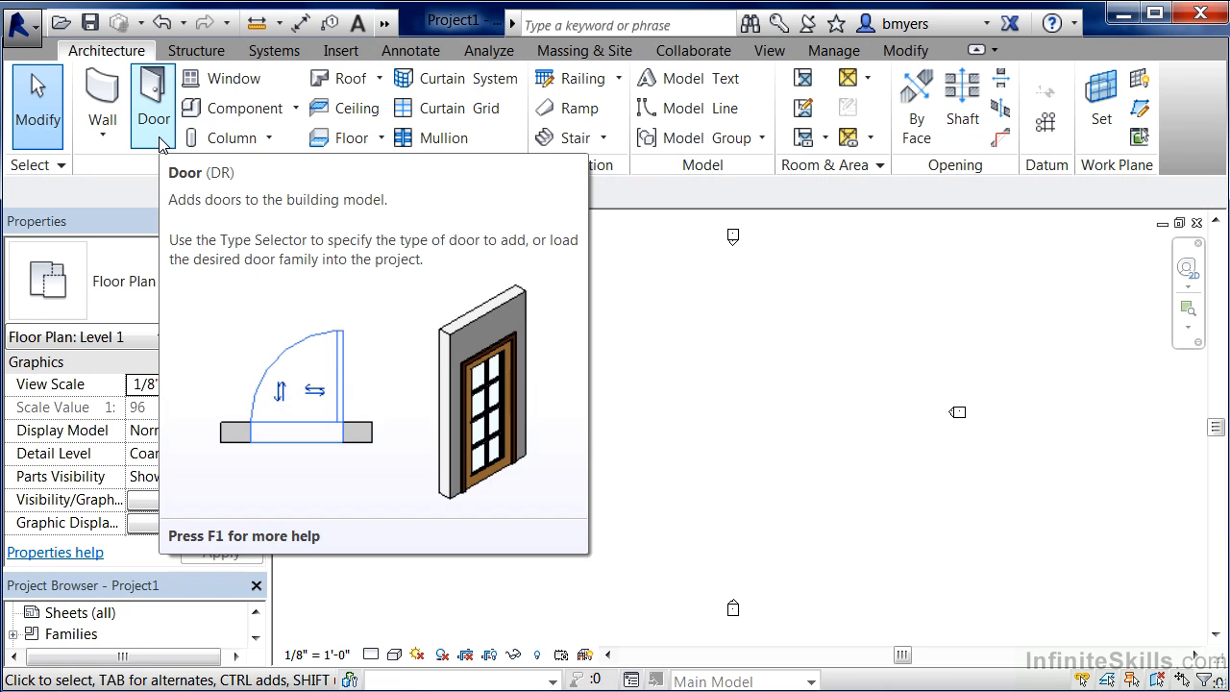
{"action": "mouse_move", "coordinate": [235, 77]}
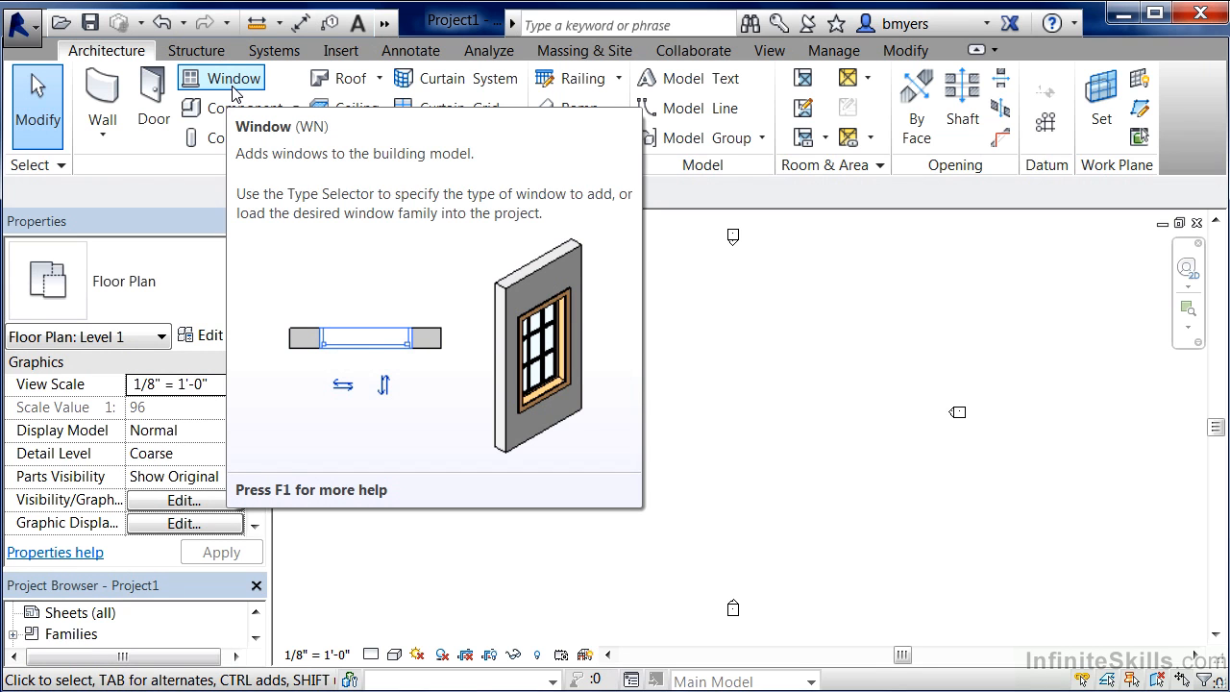
{"action": "mouse_move", "coordinate": [219, 201]}
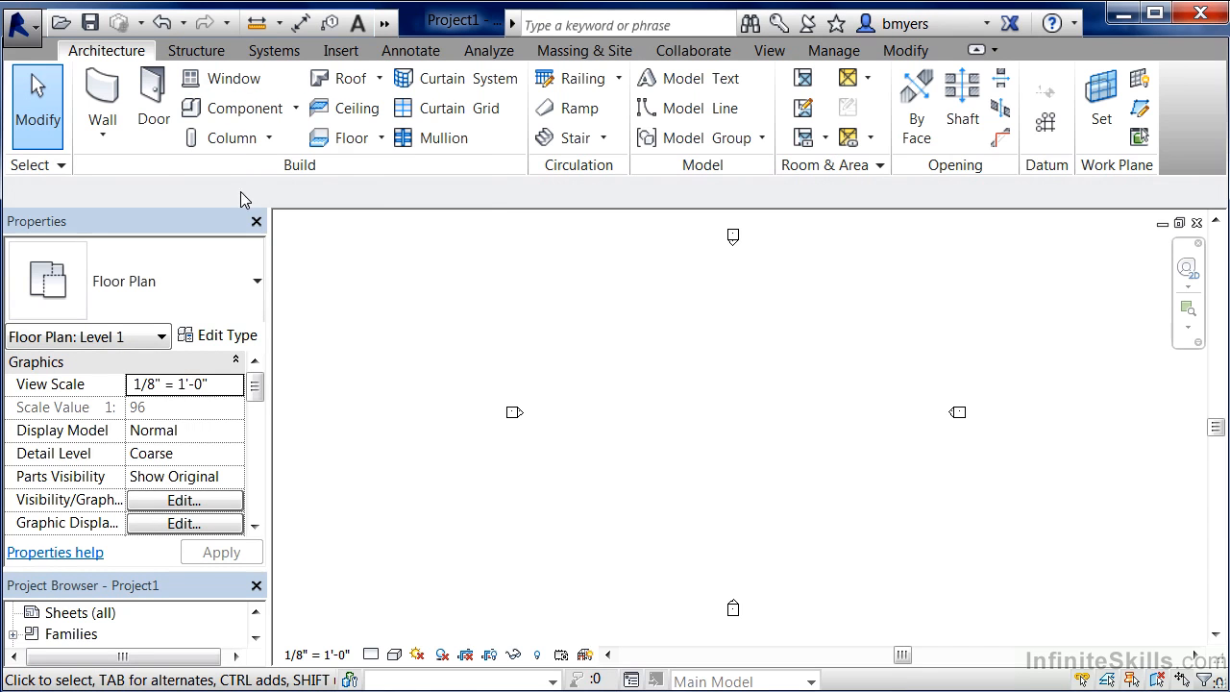
{"action": "mouse_move", "coordinate": [153, 106]}
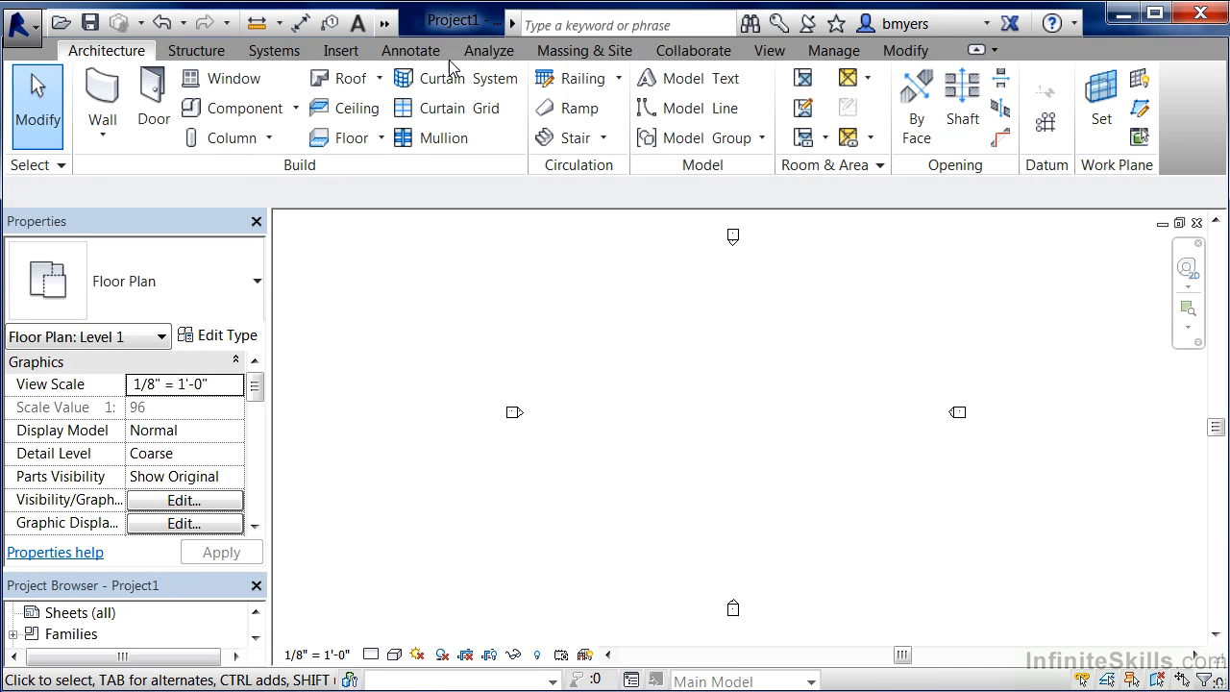
{"action": "mouse_move", "coordinate": [404, 196]}
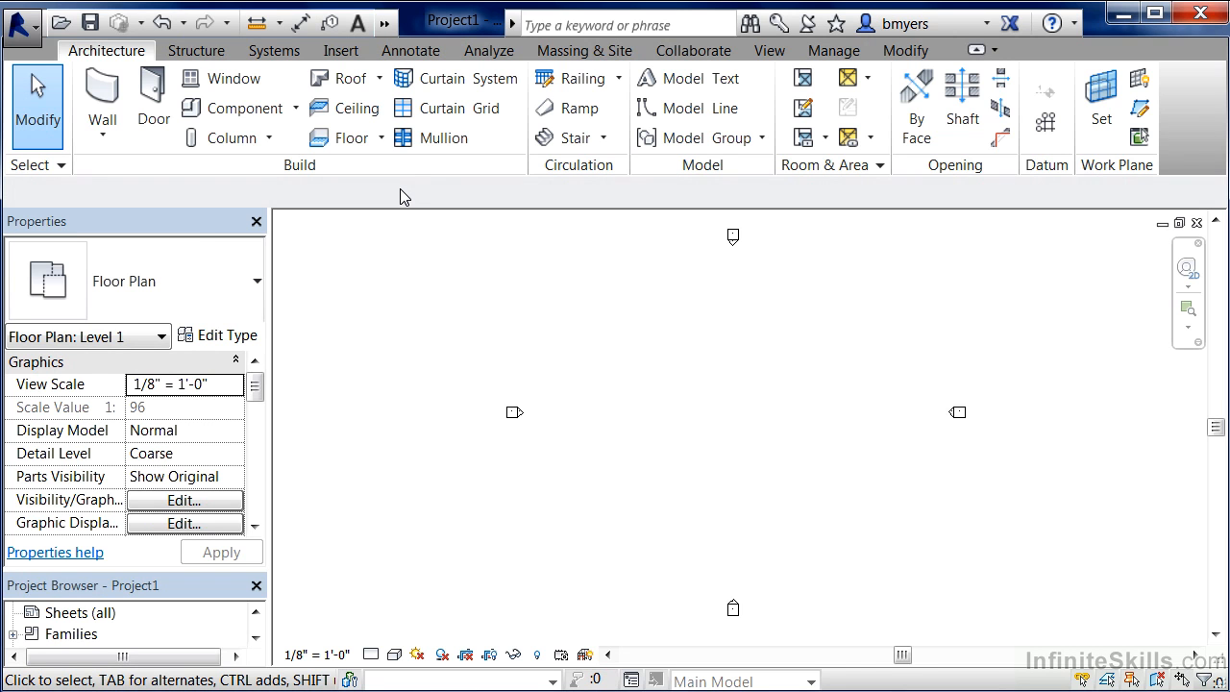
{"action": "mouse_move", "coordinate": [231, 77]}
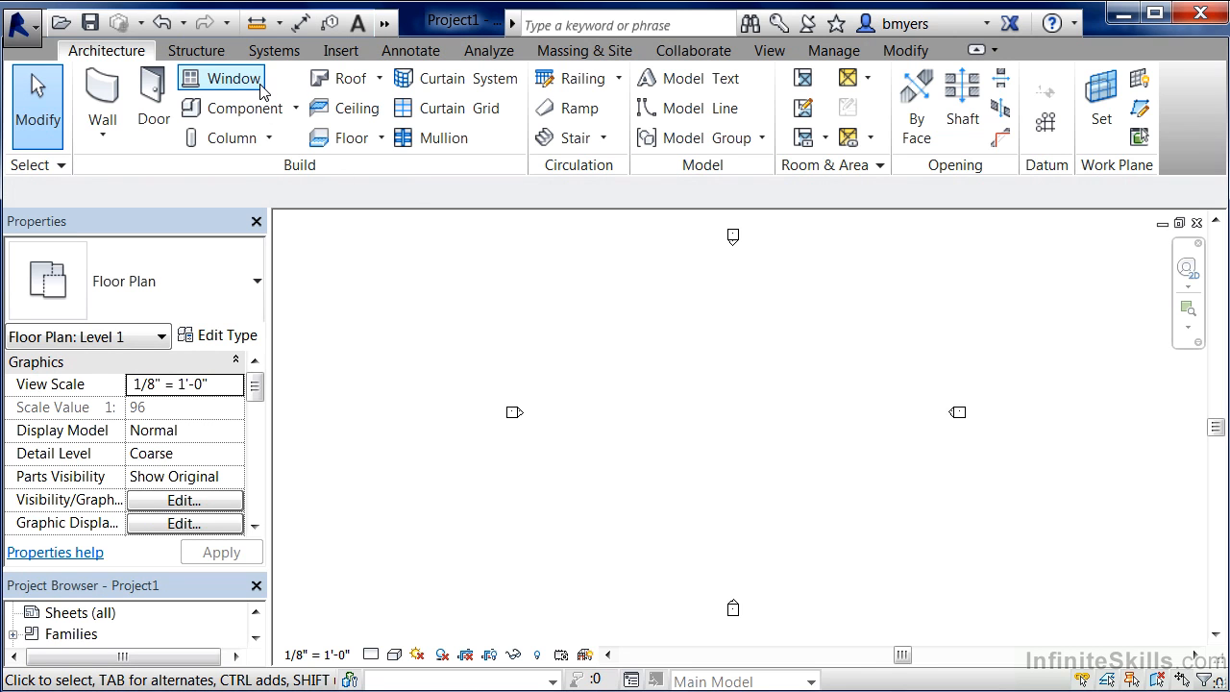
{"action": "mouse_move", "coordinate": [231, 139]}
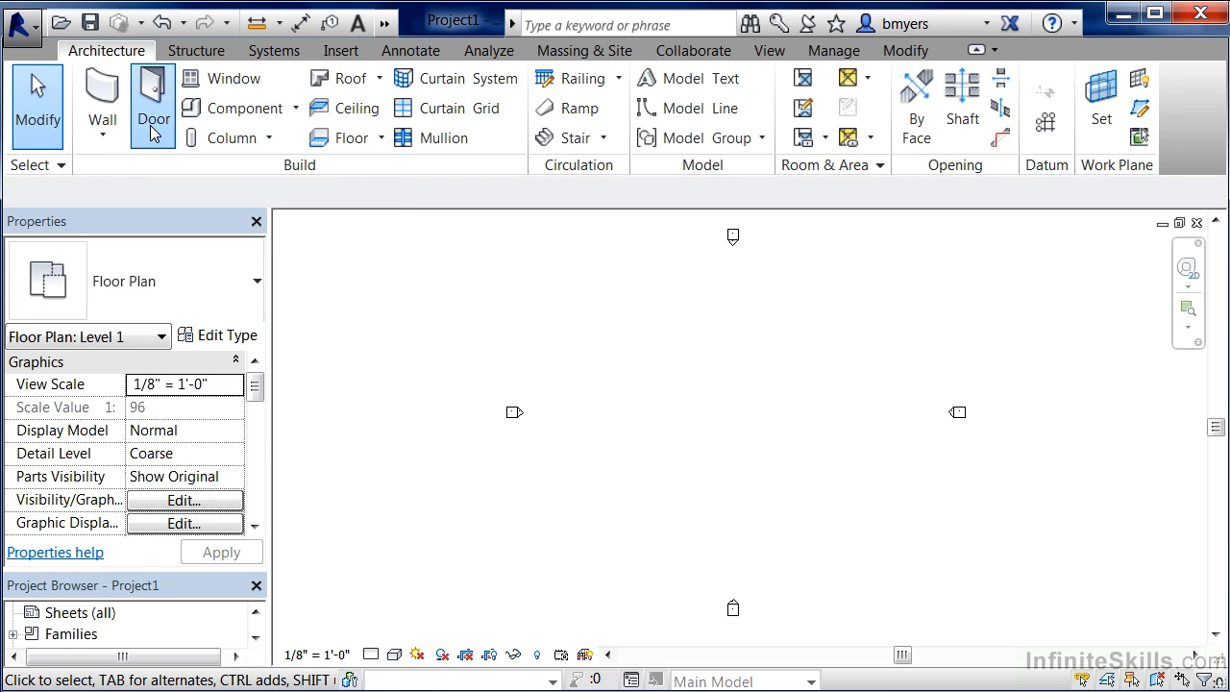
{"action": "left_click", "coordinate": [154, 106]}
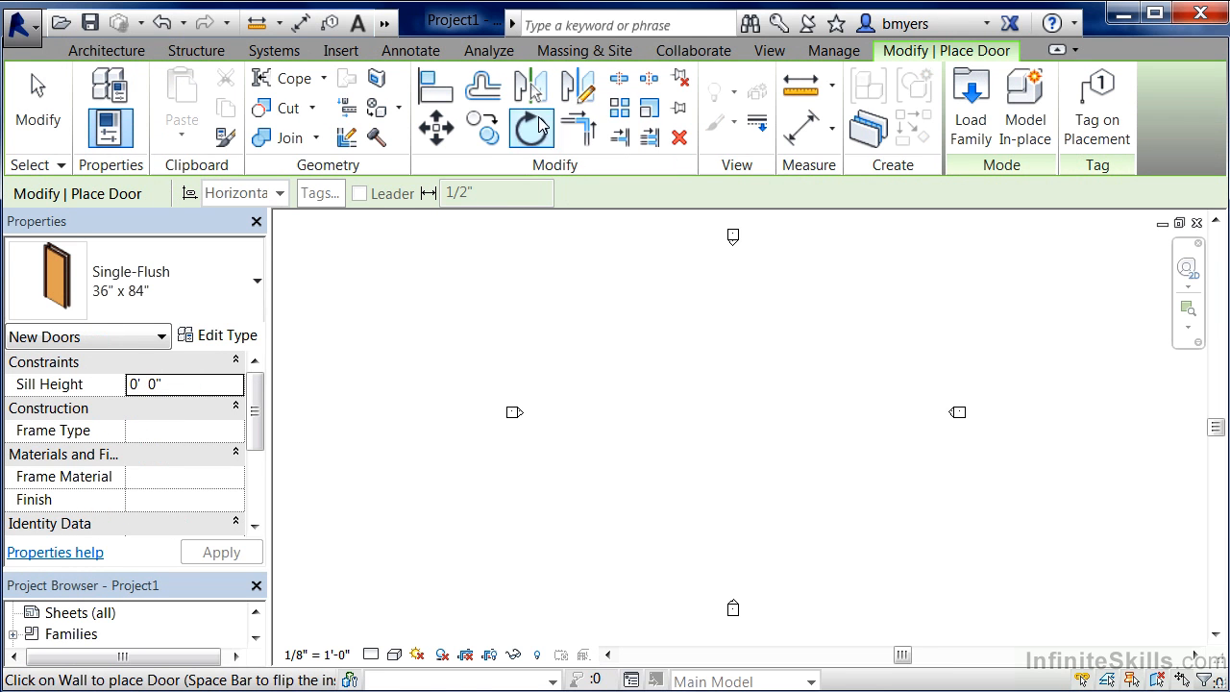
{"action": "mouse_move", "coordinate": [392, 193]}
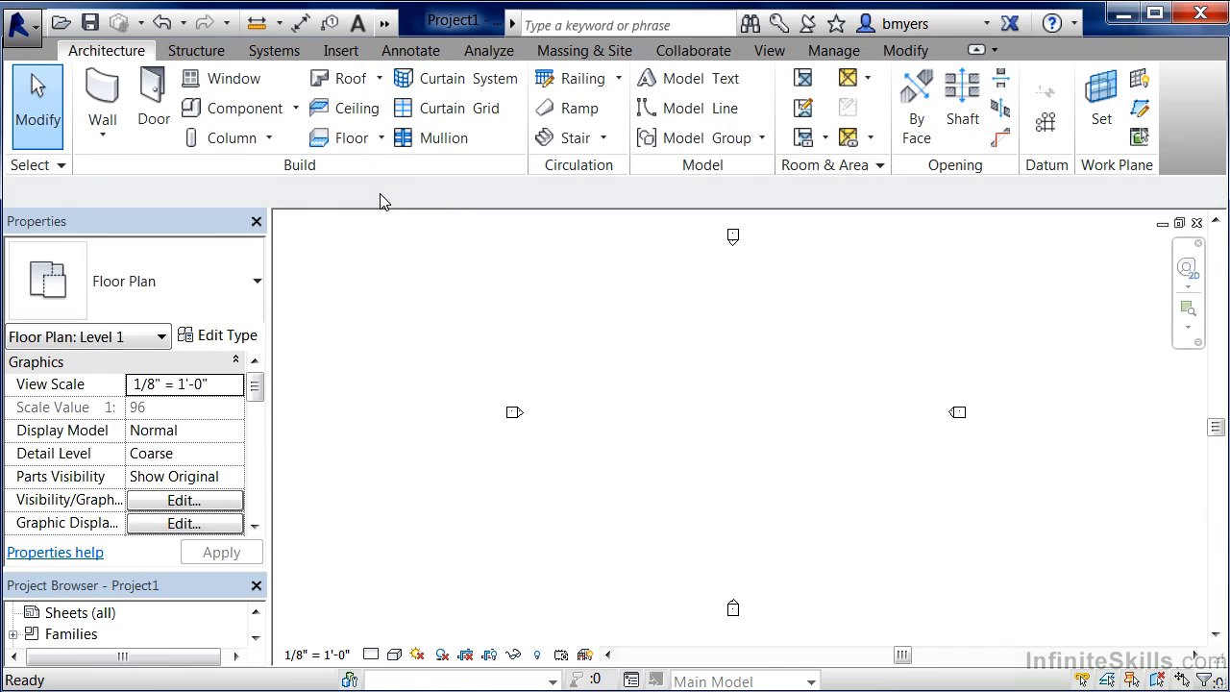
{"action": "mouse_move", "coordinate": [458, 206]}
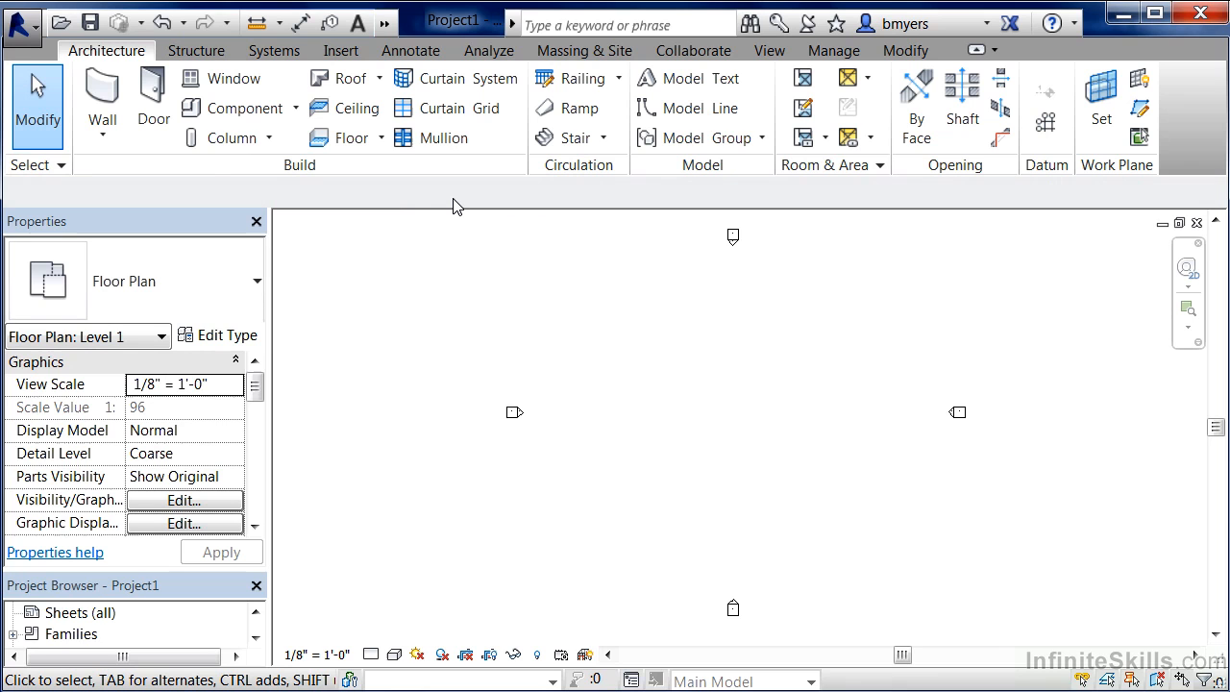
{"action": "mouse_move", "coordinate": [453, 206]}
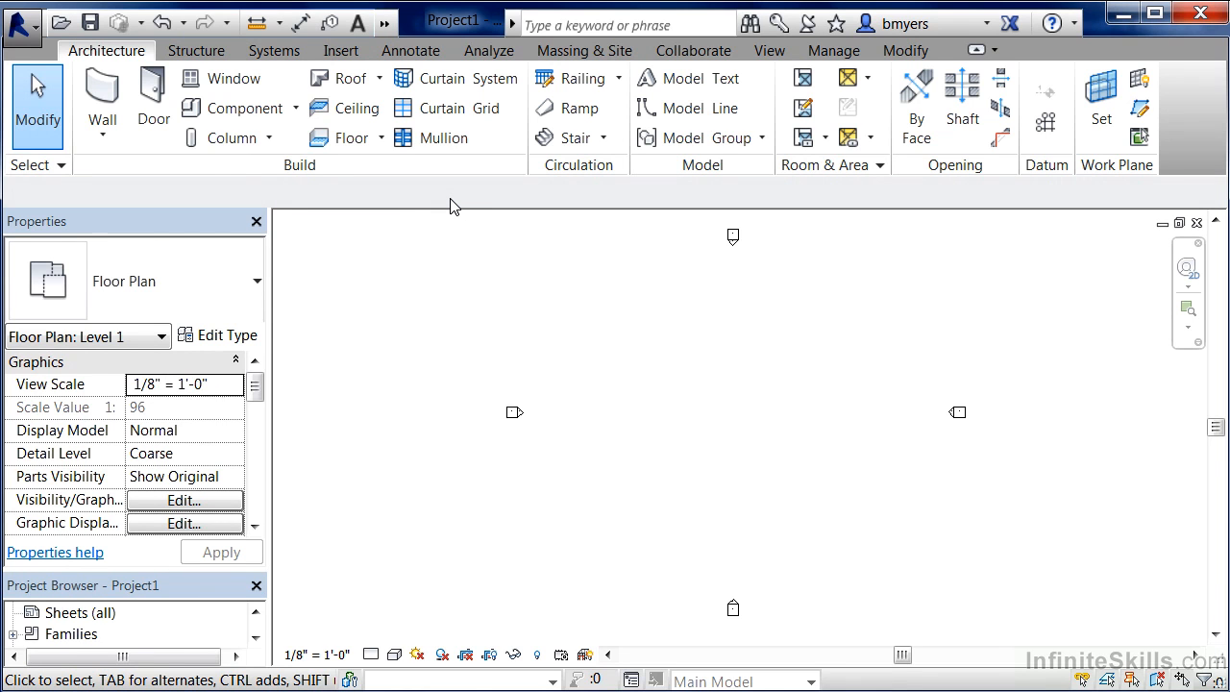
{"action": "mouse_move", "coordinate": [273, 166]}
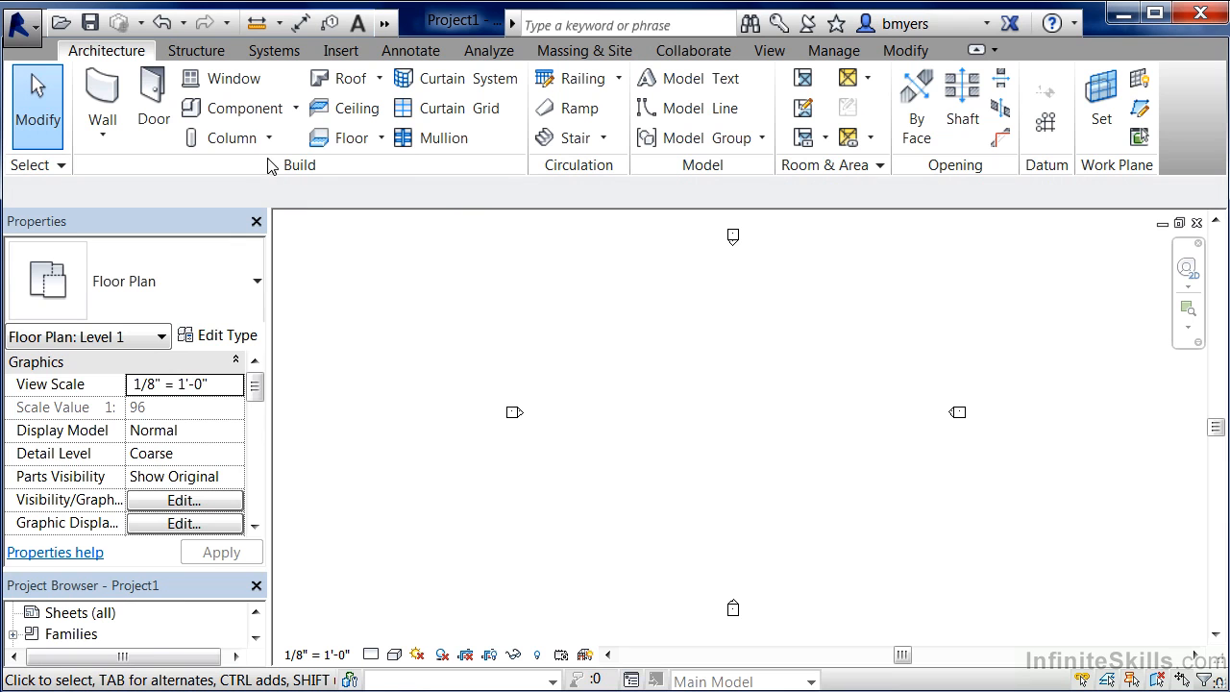
{"action": "mouse_move", "coordinate": [277, 150]}
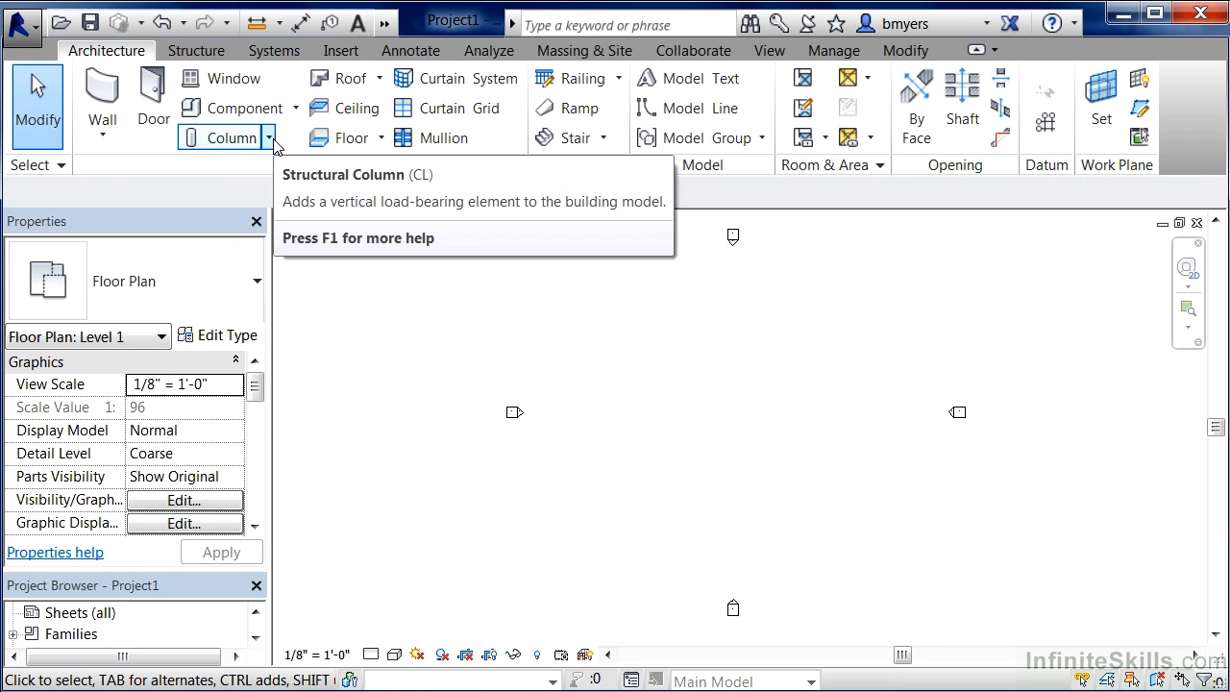
{"action": "left_click", "coordinate": [269, 138]}
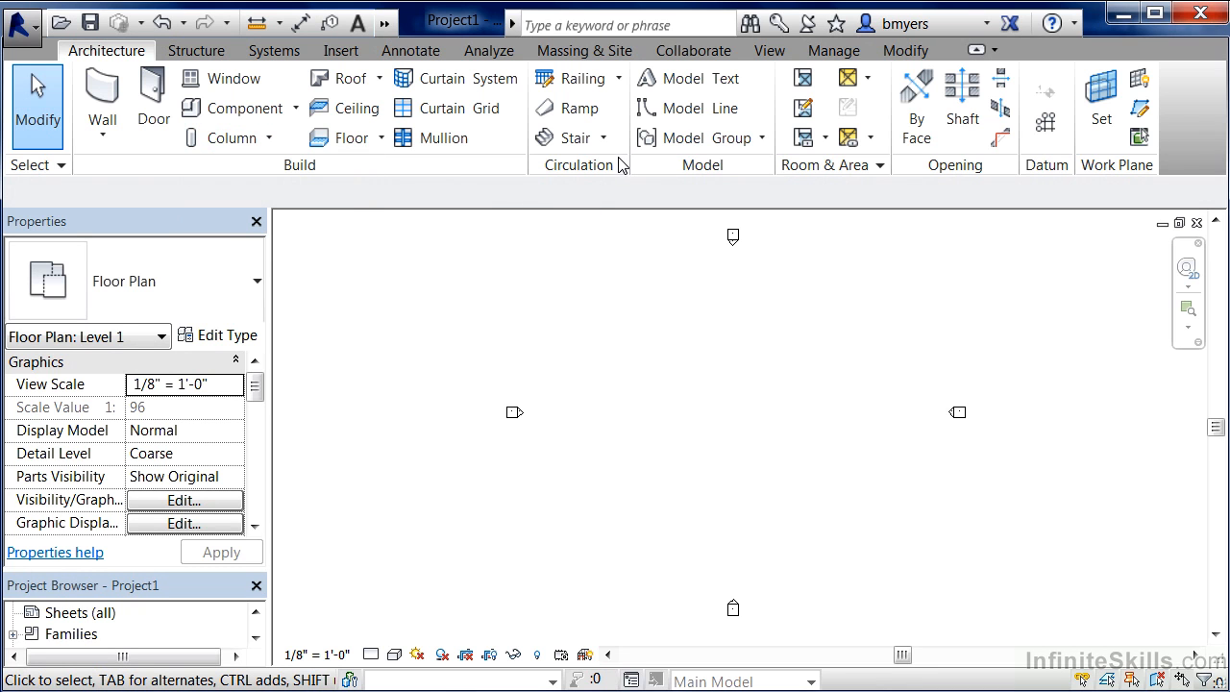
{"action": "mouse_move", "coordinate": [573, 139]}
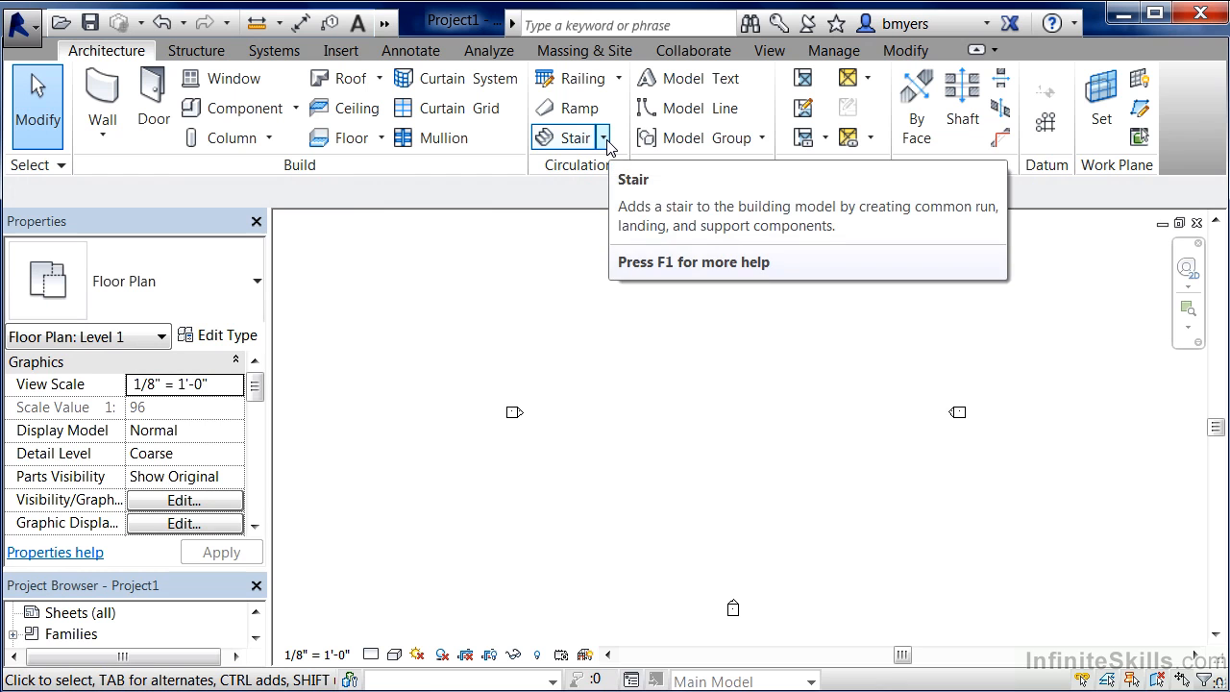
{"action": "left_click", "coordinate": [604, 139]}
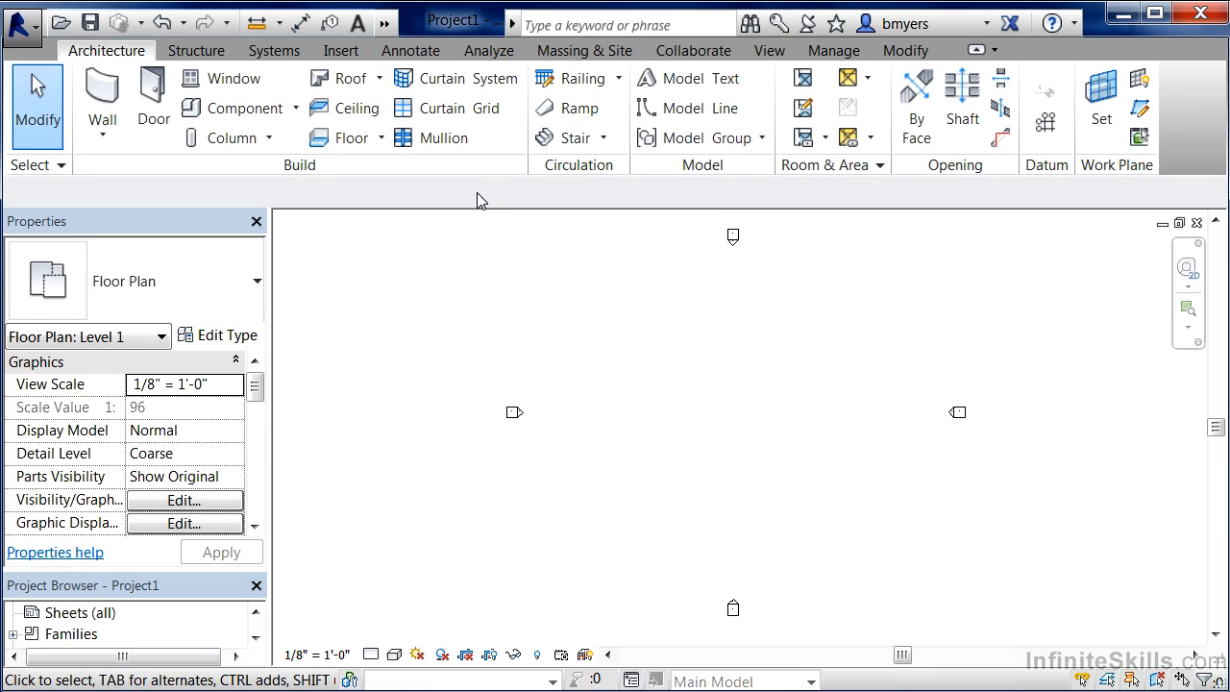
{"action": "mouse_move", "coordinate": [188, 208]}
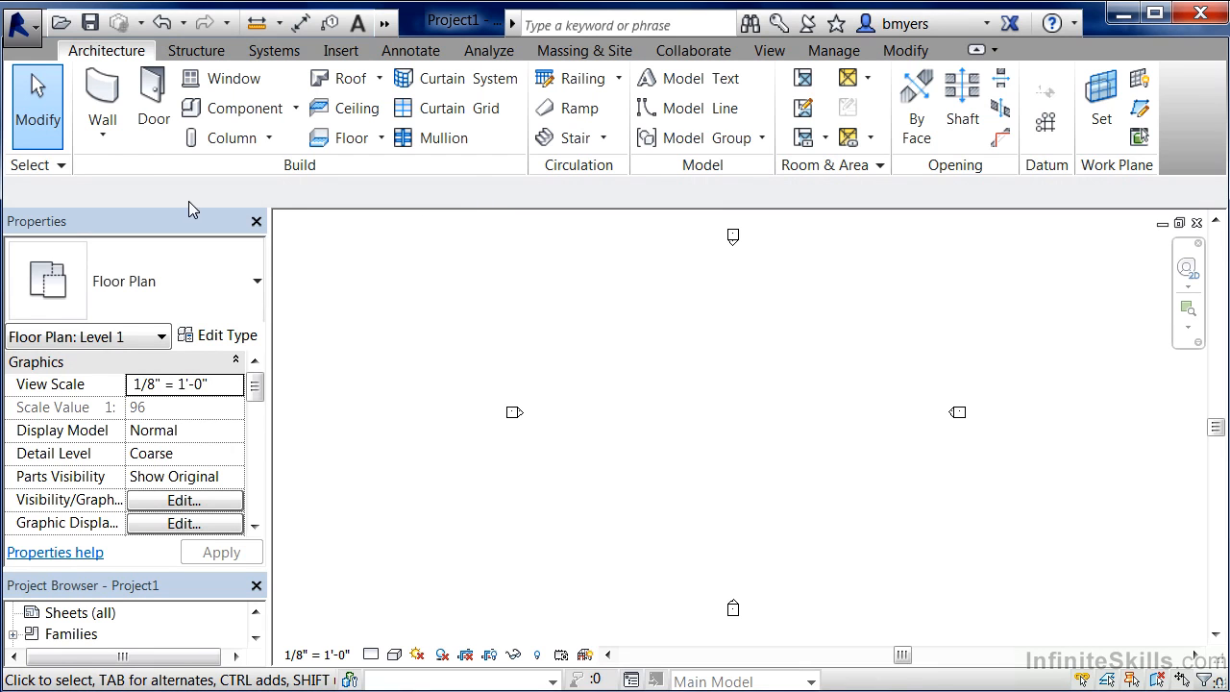
{"action": "mouse_move", "coordinate": [111, 162]}
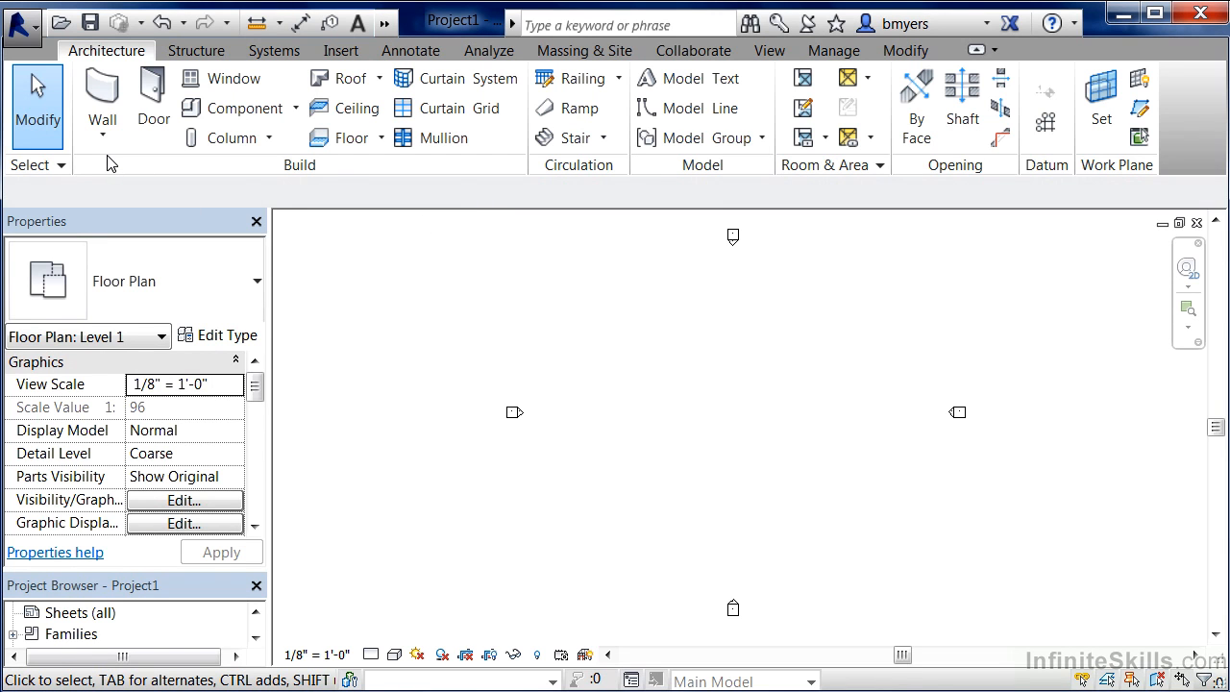
{"action": "mouse_move", "coordinate": [100, 92]}
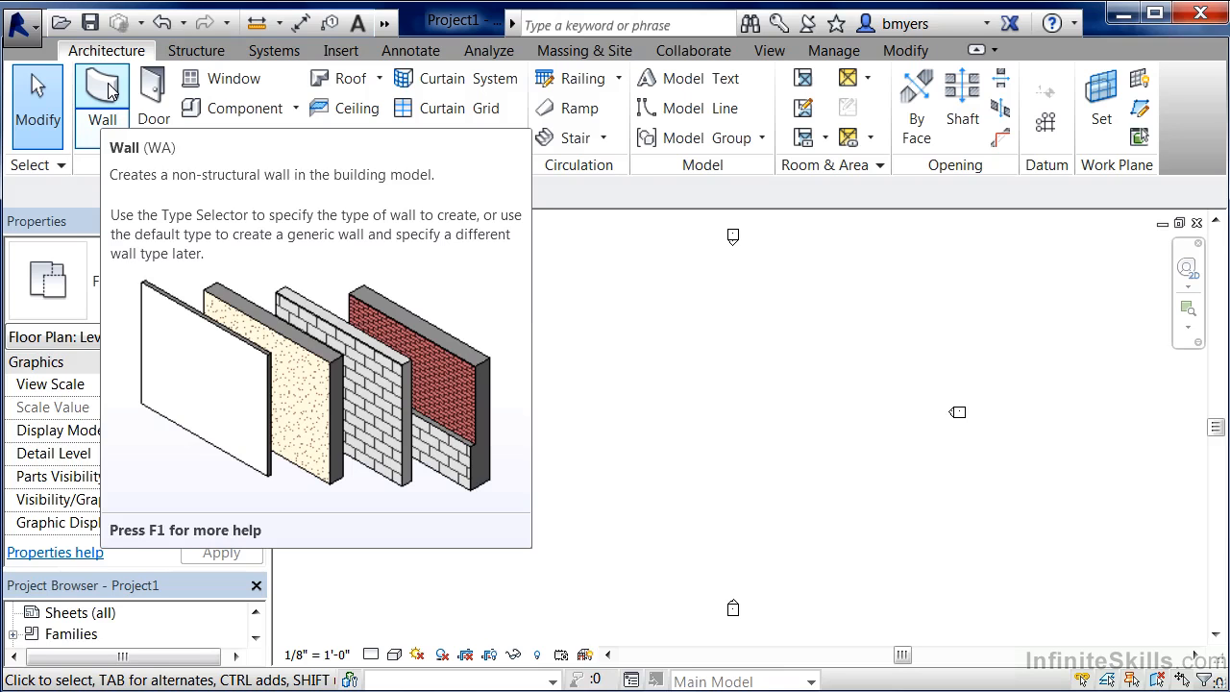
{"action": "mouse_move", "coordinate": [86, 135]}
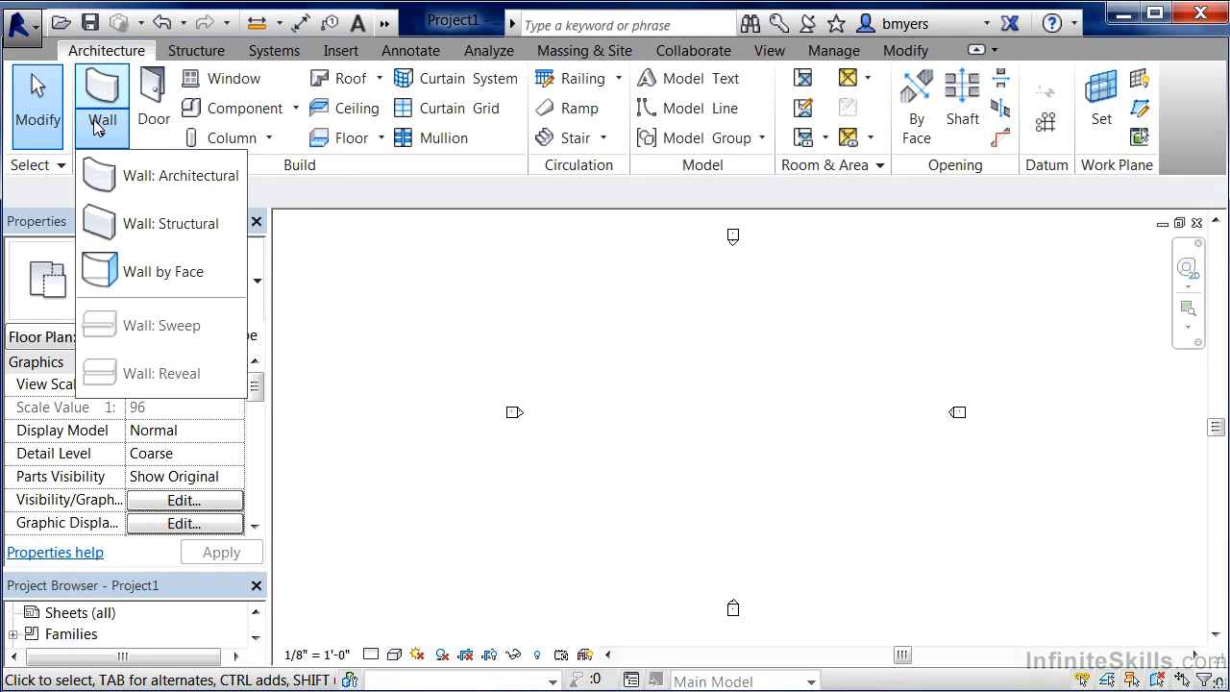
{"action": "mouse_move", "coordinate": [353, 246]}
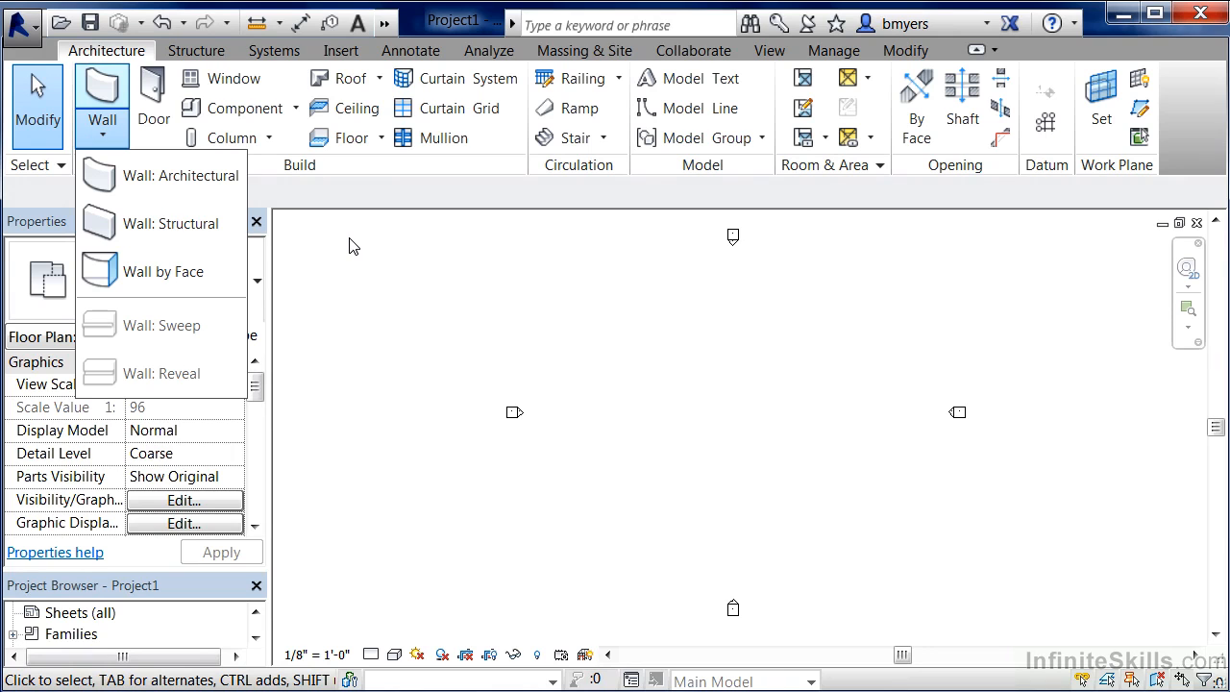